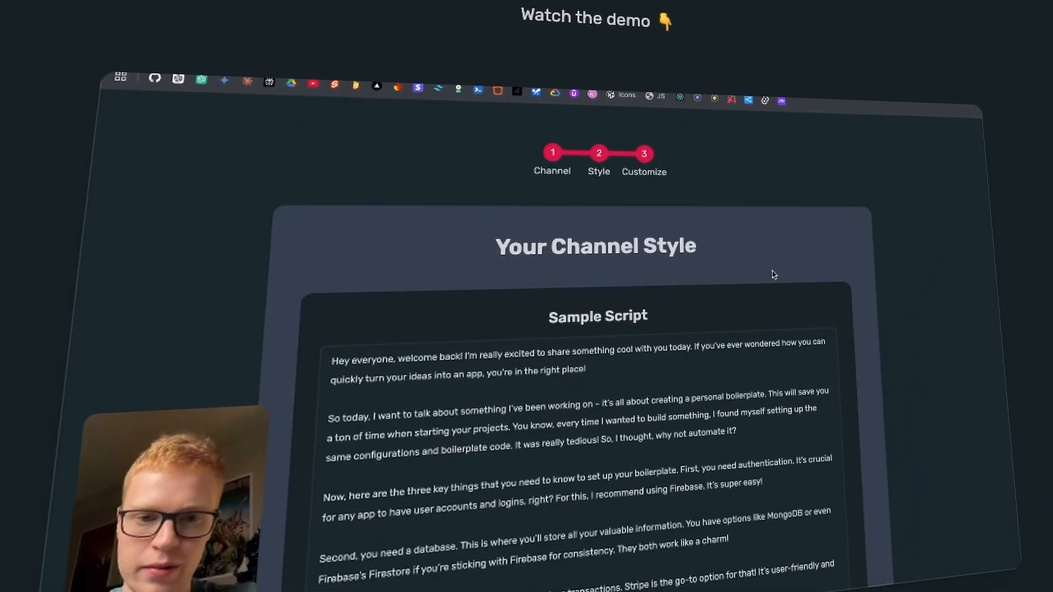
# Search for and connect the Victor Jaro channel.
pyautogui.scroll(-3)
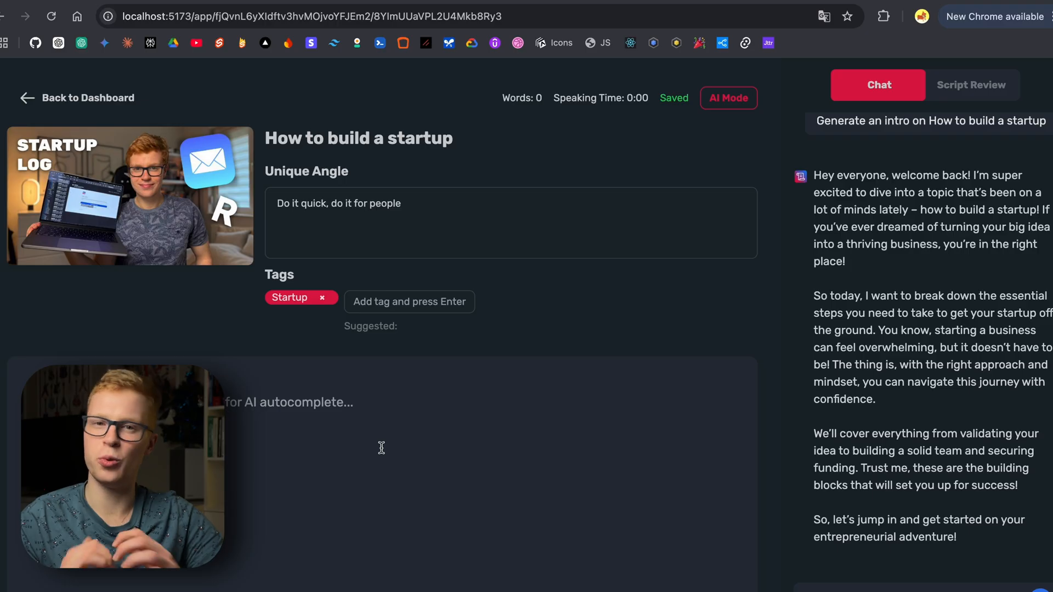
pyautogui.moveTo(827, 294)
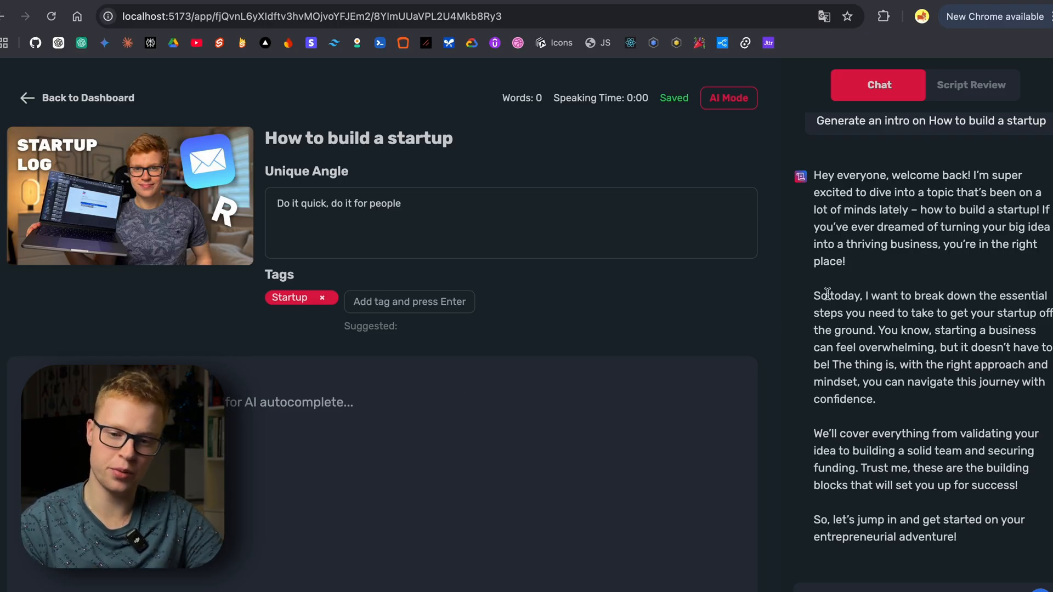
pyautogui.moveTo(804, 302)
pyautogui.write('/')
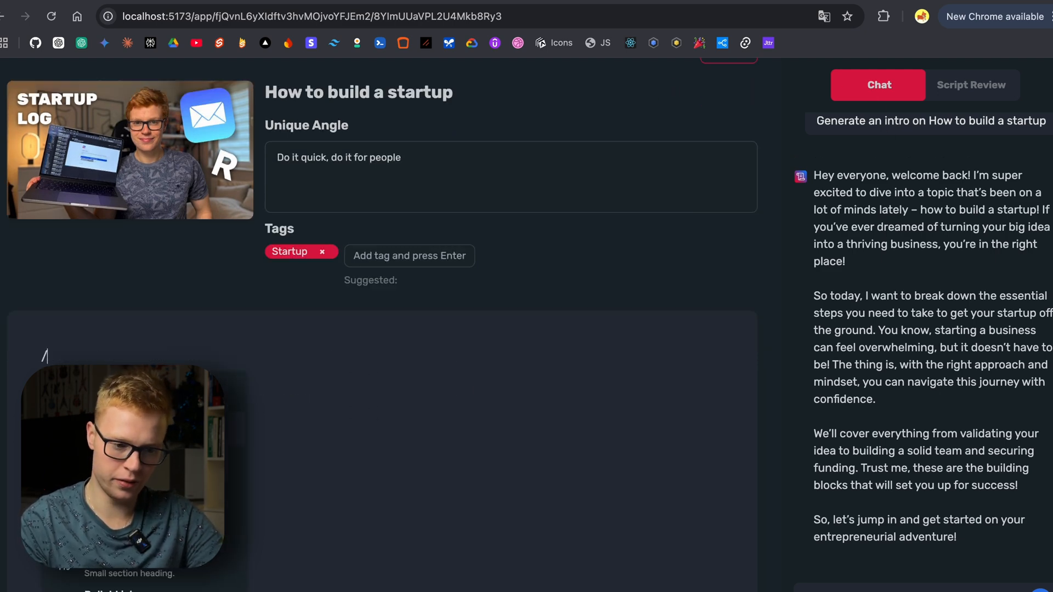
pyautogui.scroll(3)
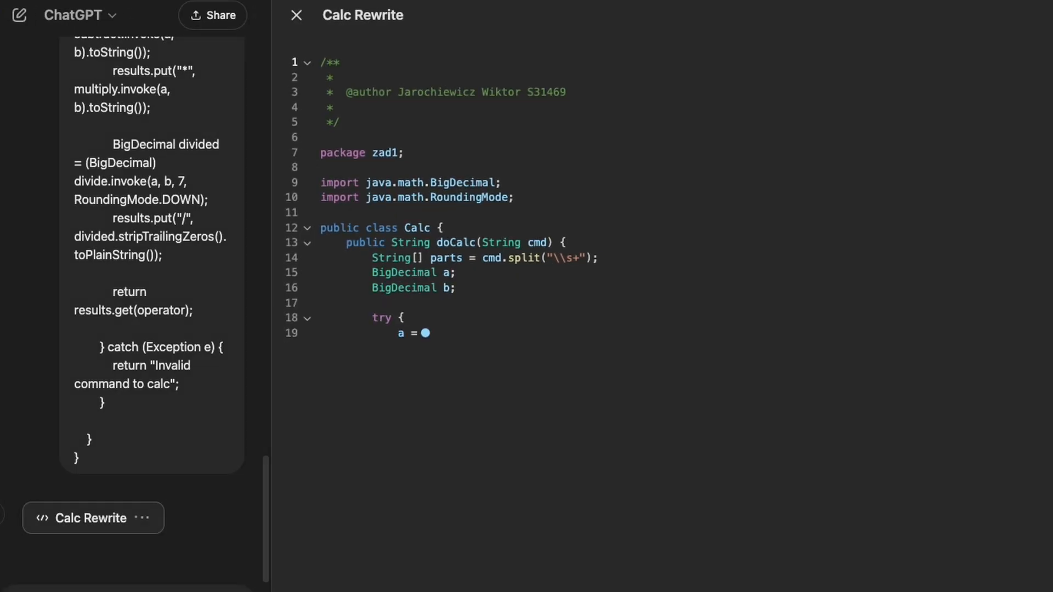
pyautogui.scroll(-3)
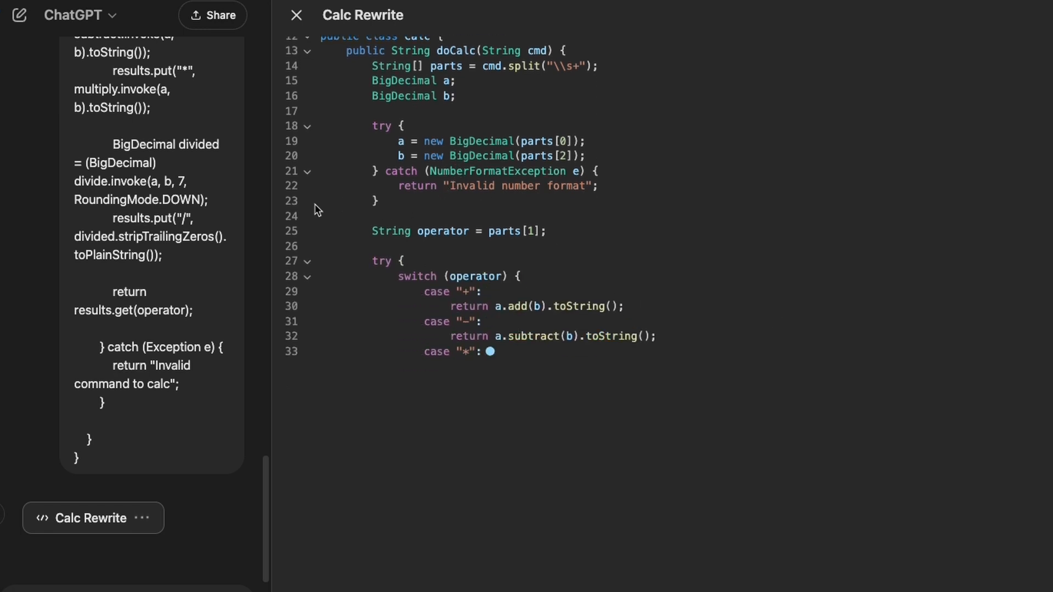
pyautogui.scroll(-3)
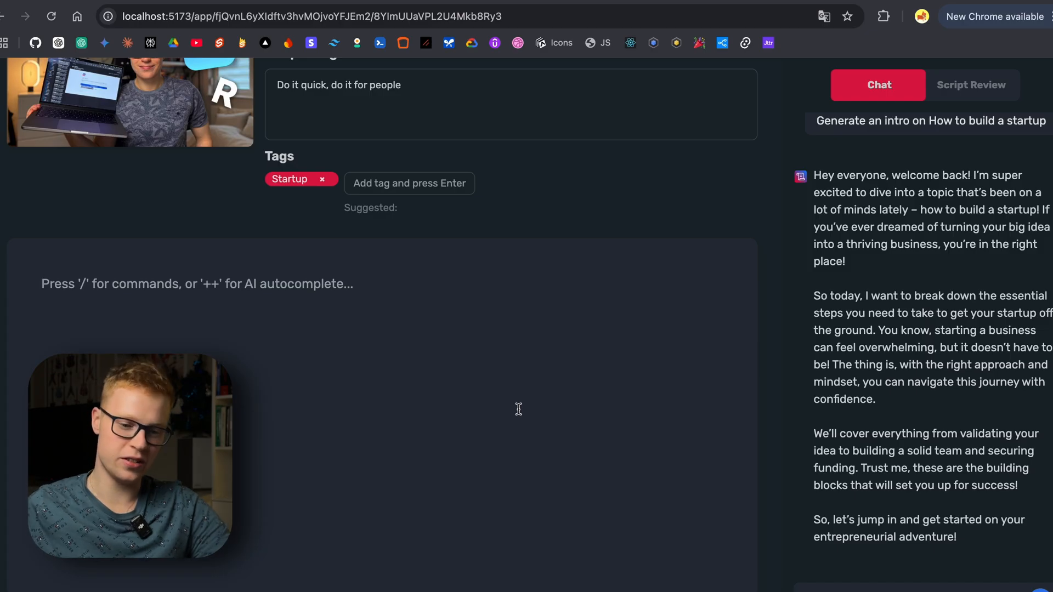
pyautogui.scroll(3)
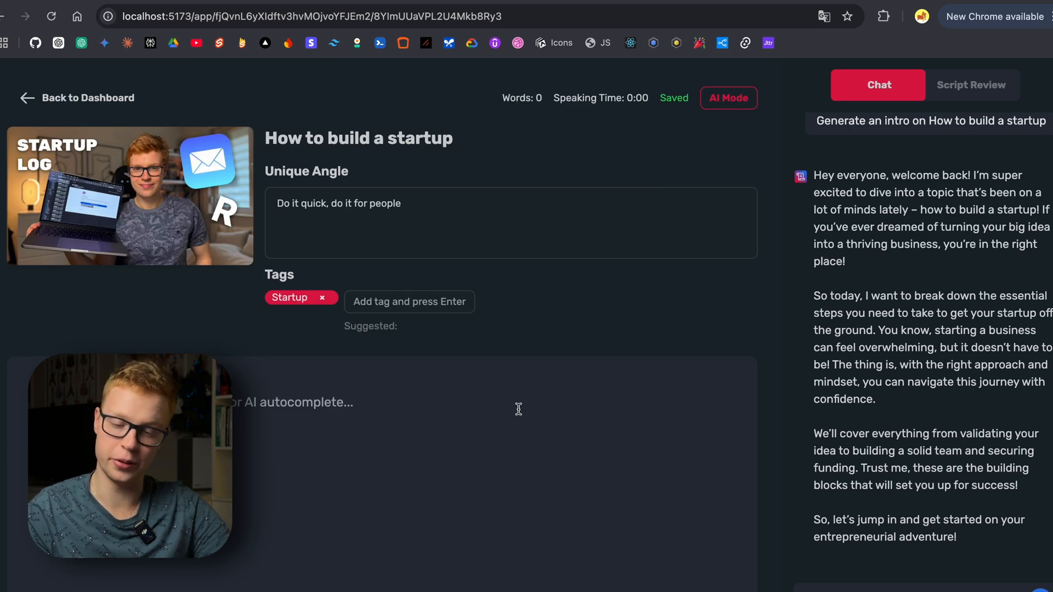
pyautogui.scroll(3)
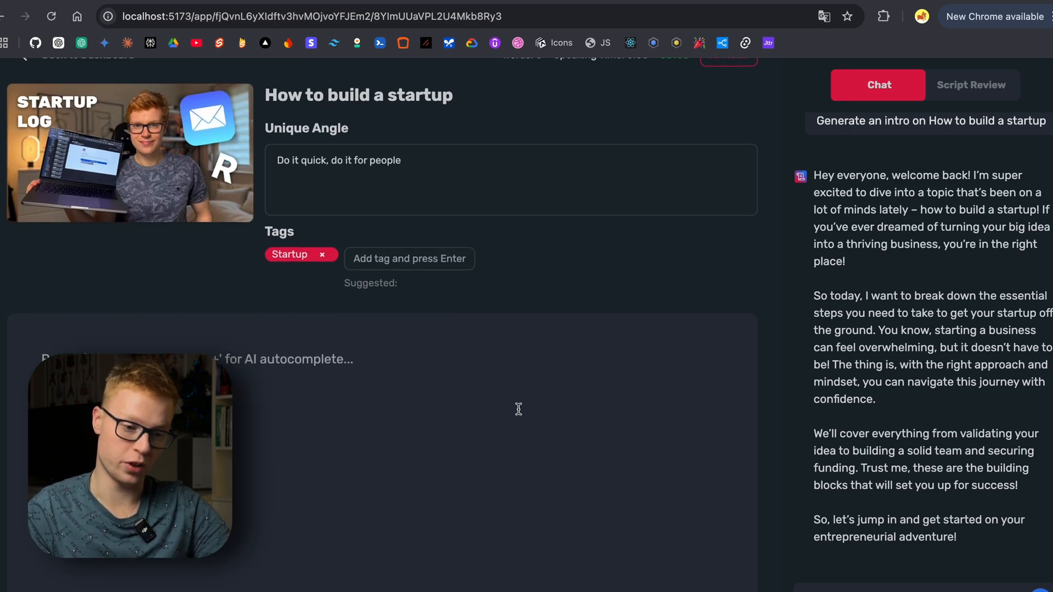
pyautogui.scroll(-3)
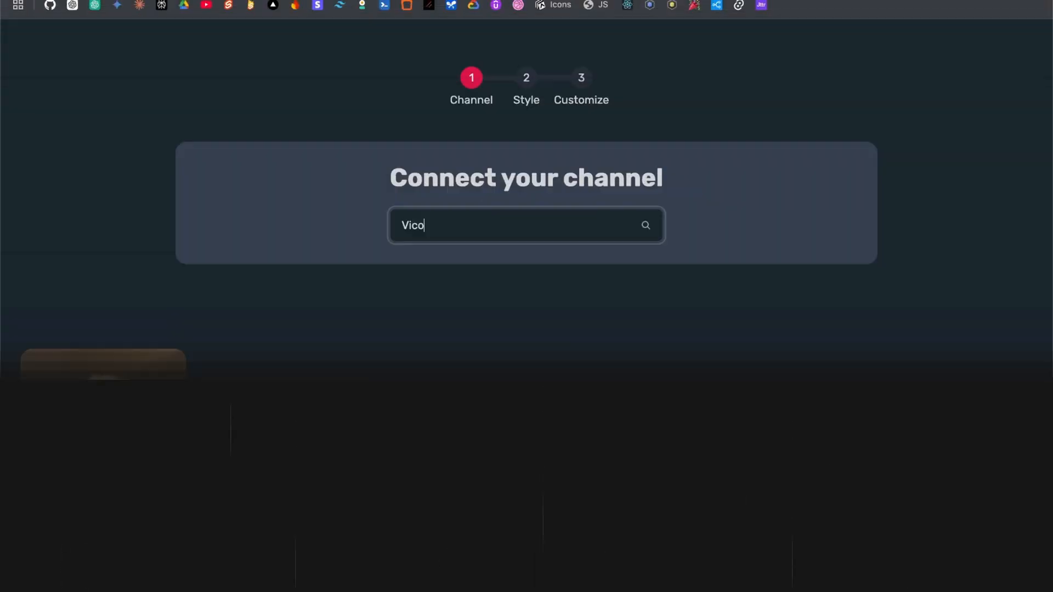
pyautogui.write('Victor Jaro')
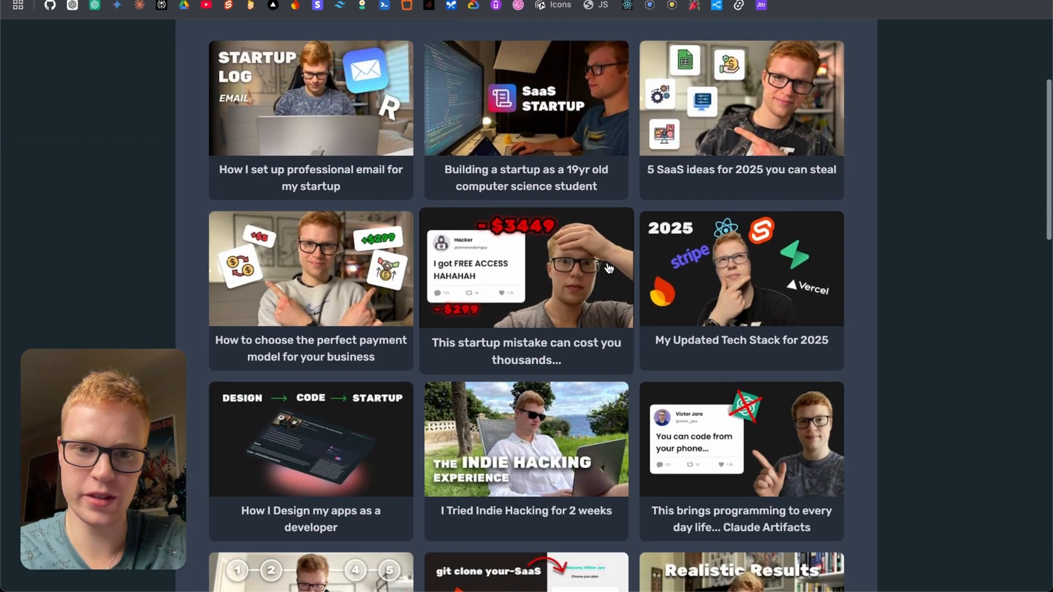
# Generate a sample script from the boilerplate guide video on launching startups faster.
pyautogui.scroll(-3)
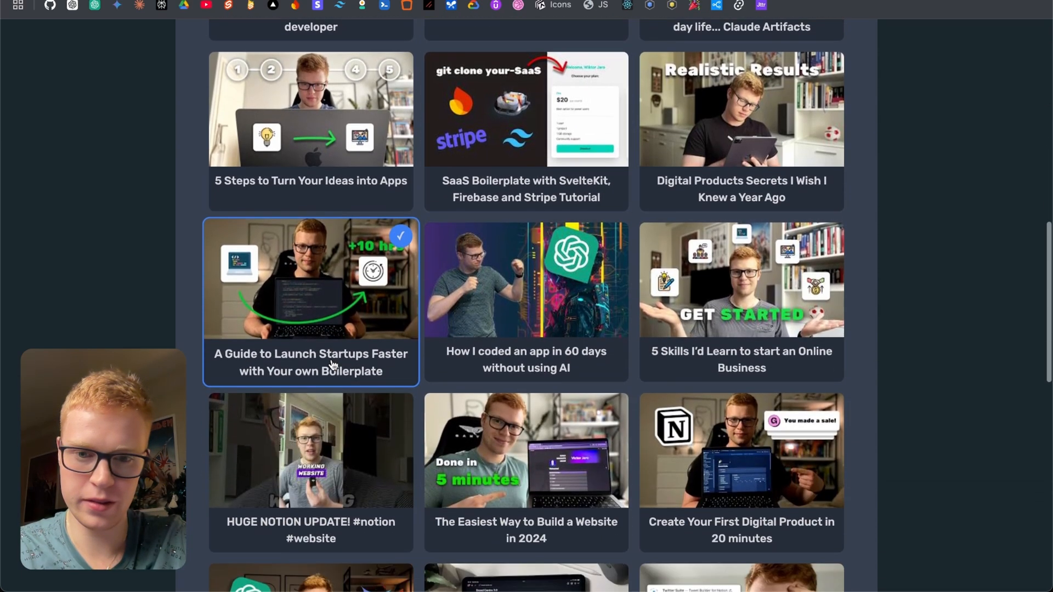
pyautogui.scroll(-3)
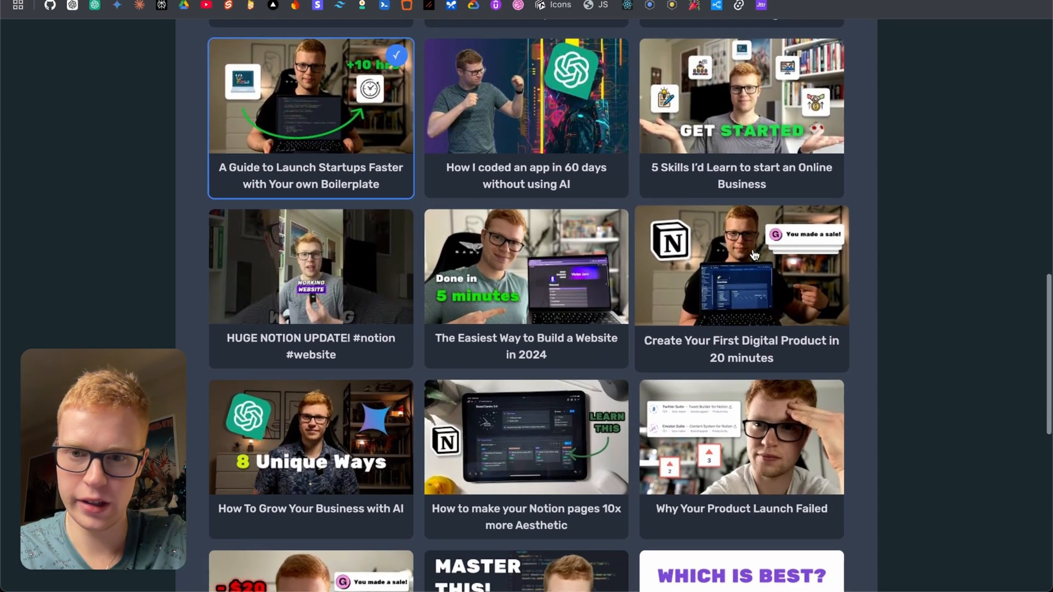
pyautogui.scroll(3)
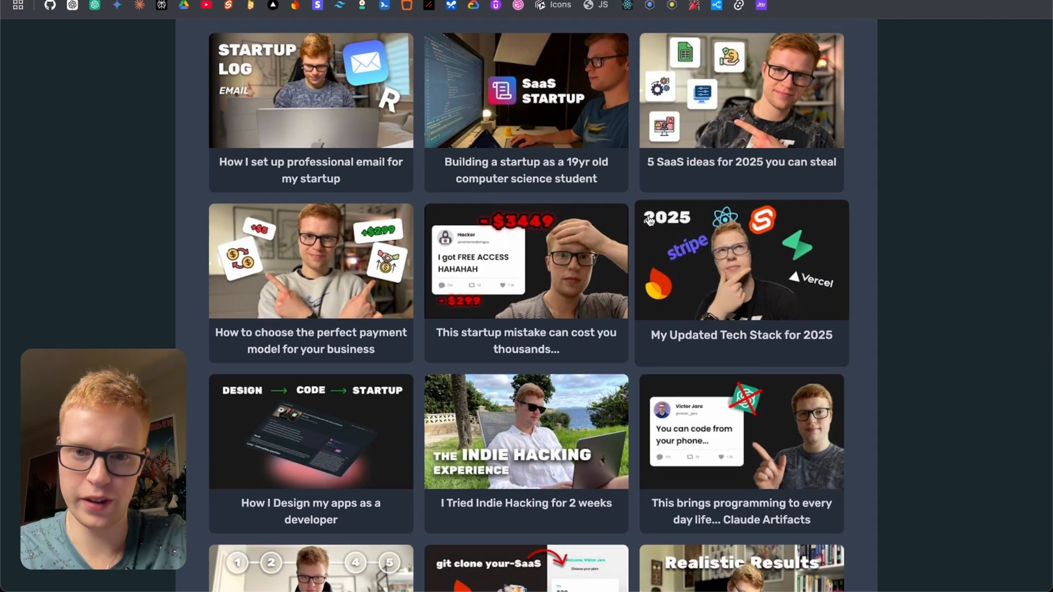
pyautogui.scroll(-3)
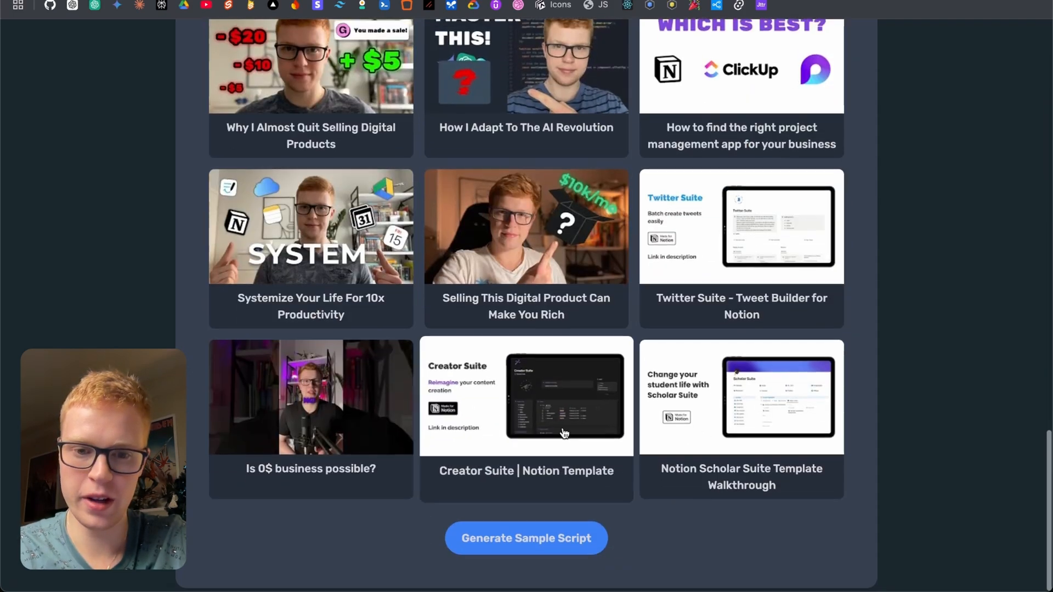
pyautogui.click(526, 538)
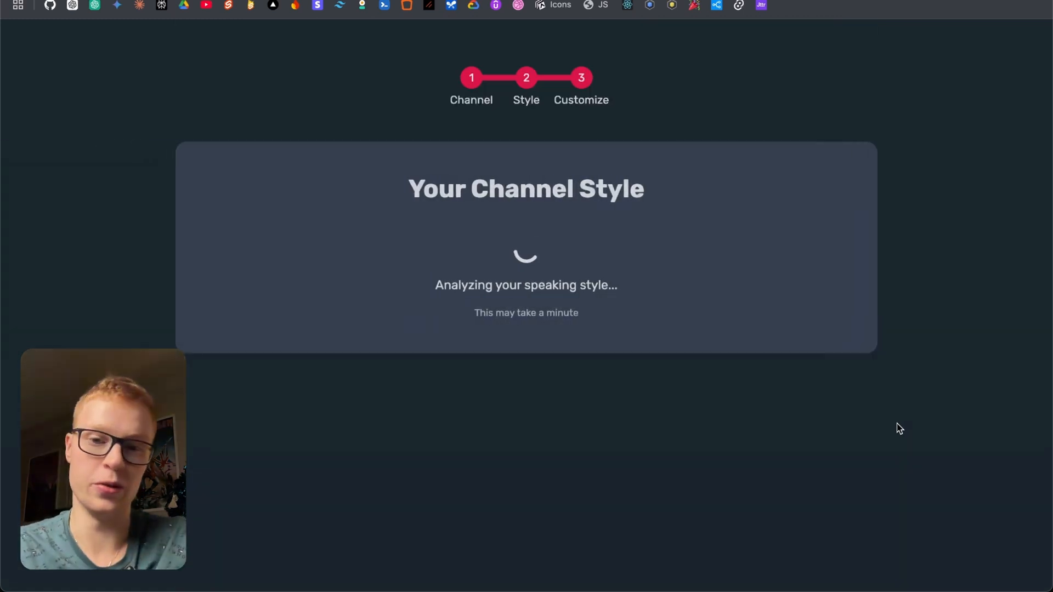
pyautogui.moveTo(605, 212)
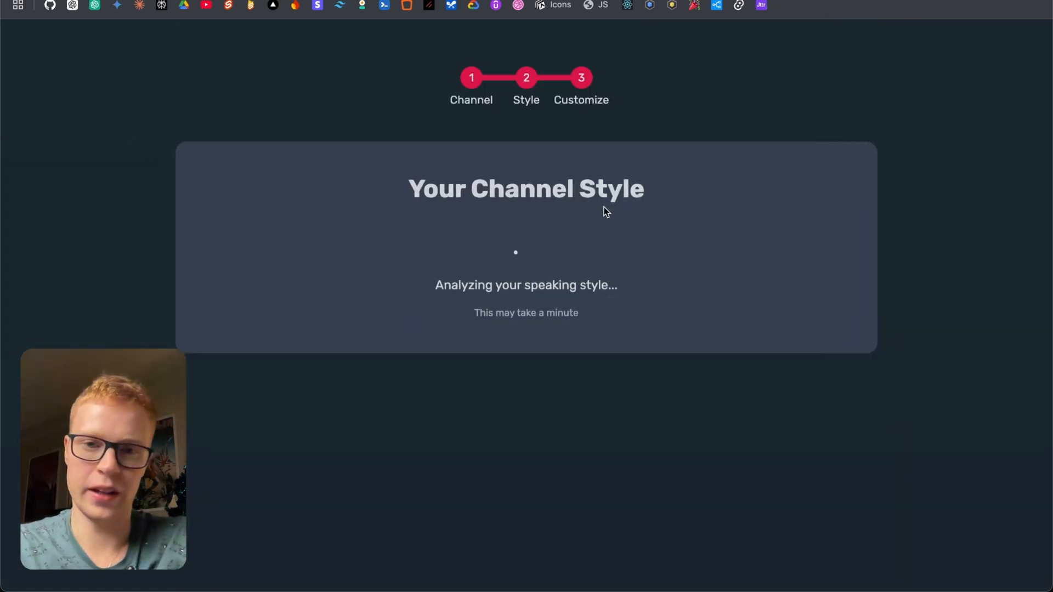
pyautogui.moveTo(741, 225)
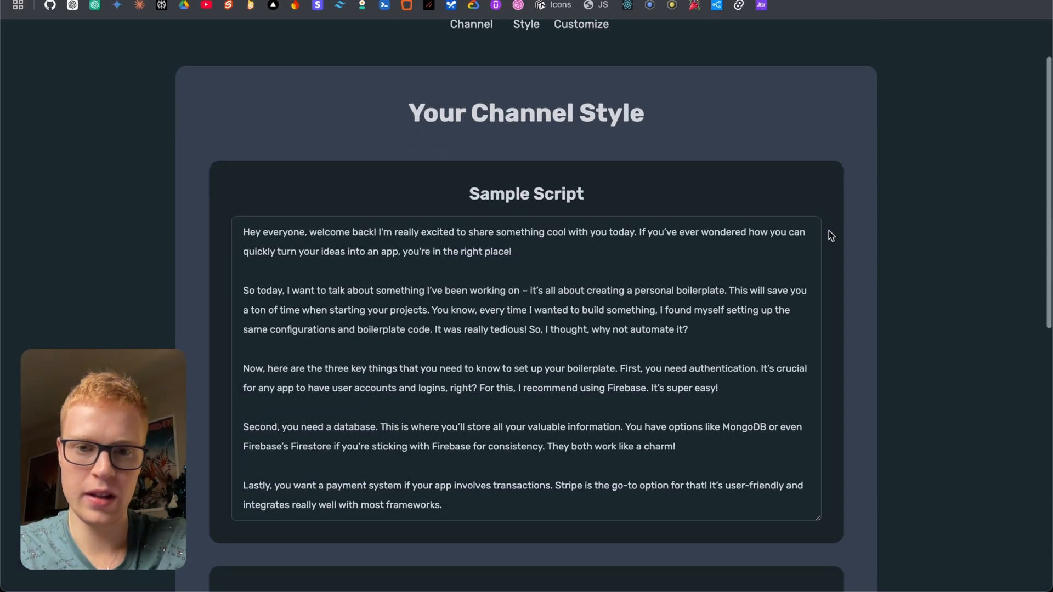
# Review the generated sample script, content tone and speaking patterns, then finish setup.
pyautogui.scroll(-3)
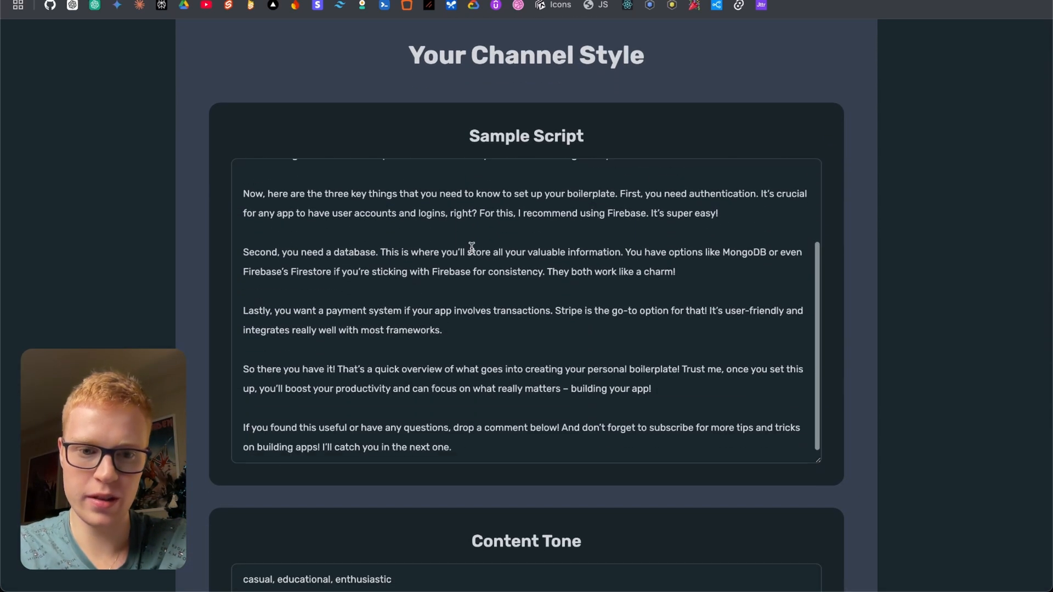
pyautogui.scroll(-3)
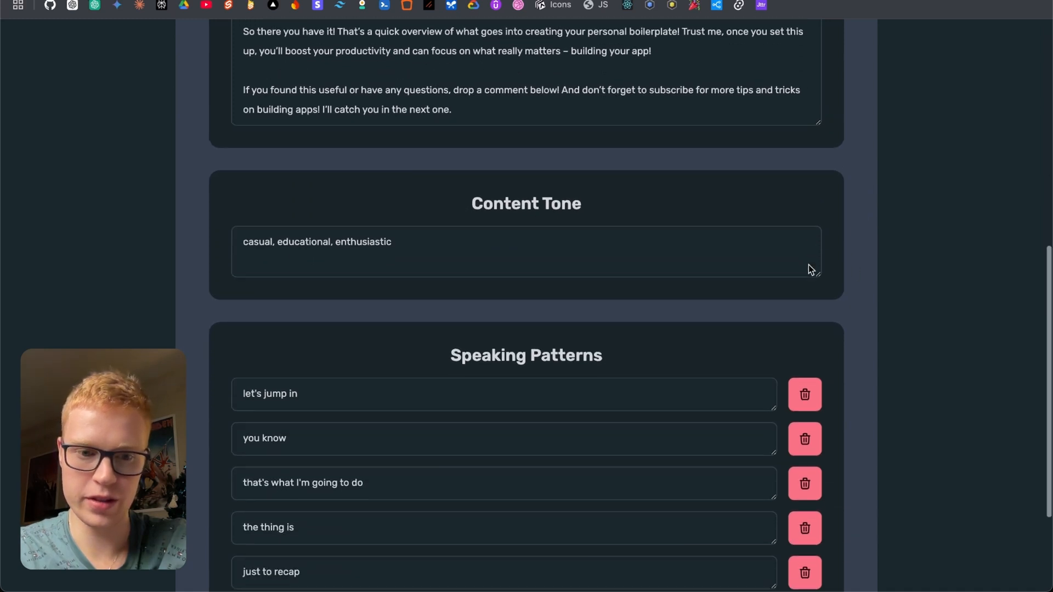
pyautogui.scroll(-3)
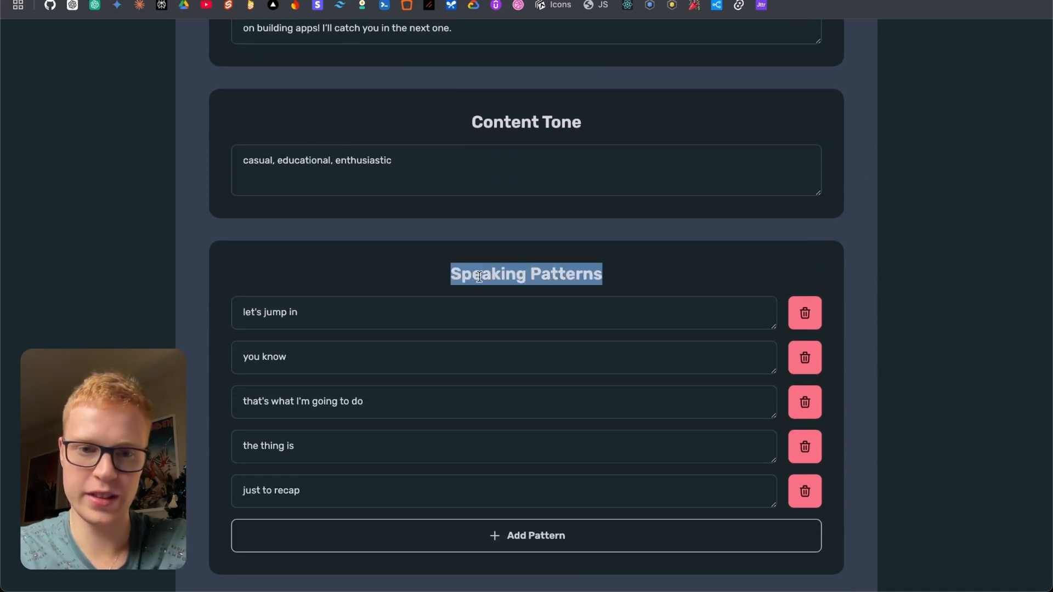
pyautogui.scroll(-3)
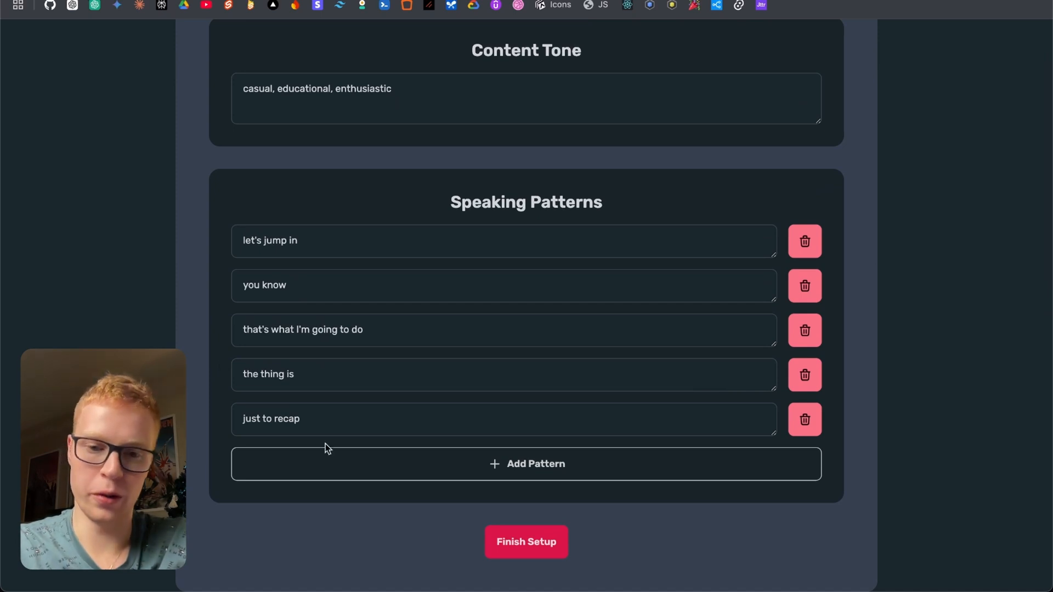
pyautogui.click(526, 542)
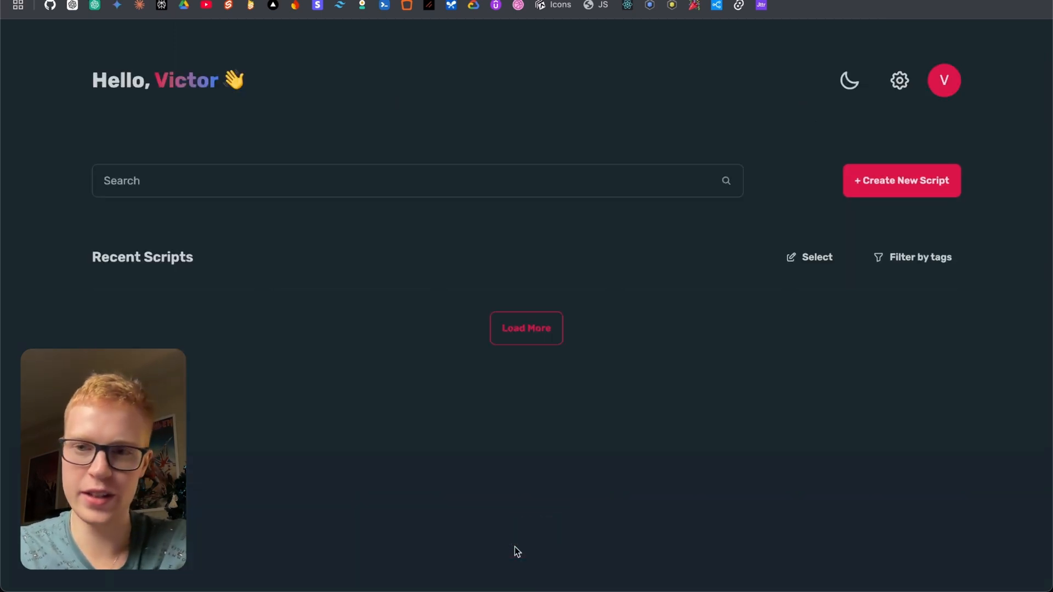
# Create the script 'How to build a startup' with thumbnail2.png cover and angle 'Do it quick, do it for people'.
pyautogui.click(901, 179)
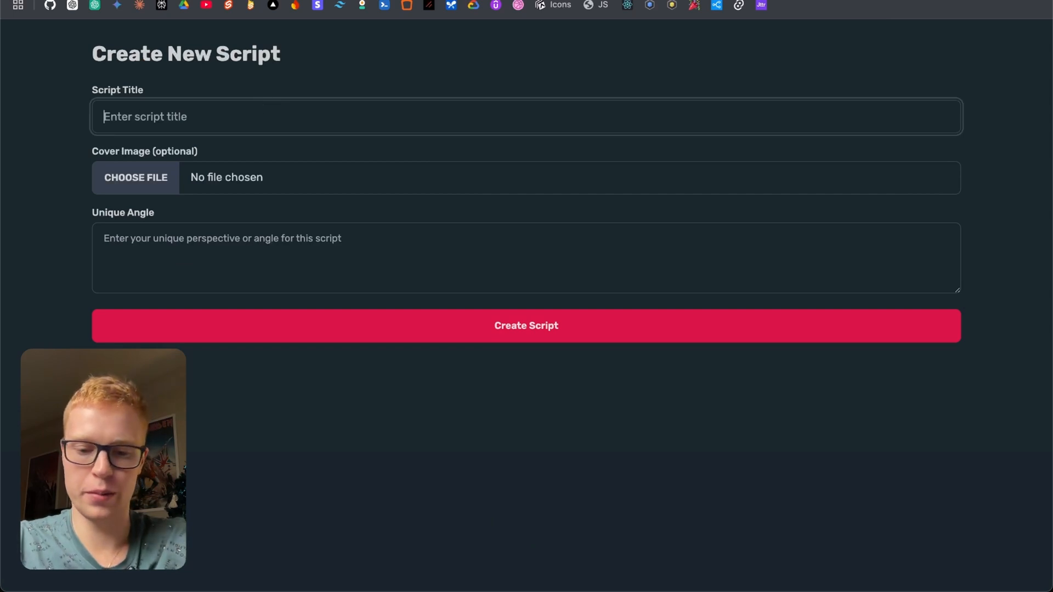
pyautogui.write('How to build.')
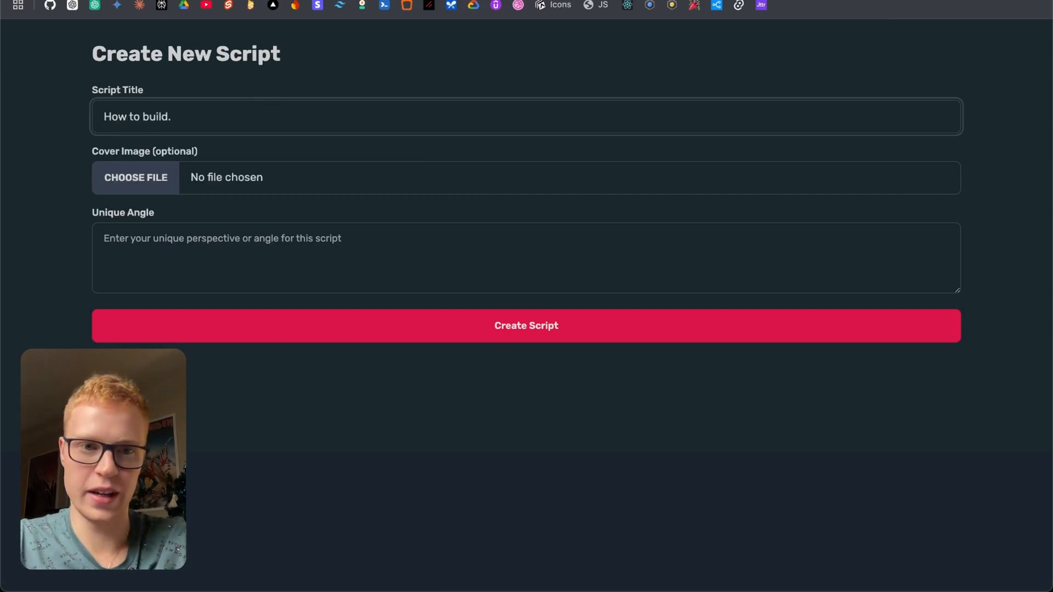
pyautogui.write('a s')
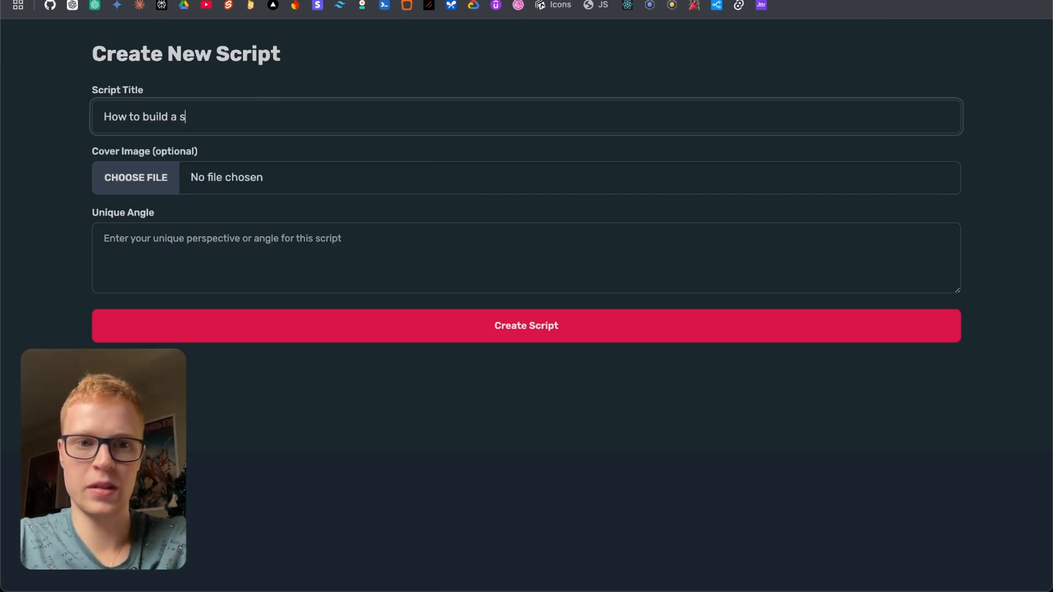
pyautogui.click(135, 177)
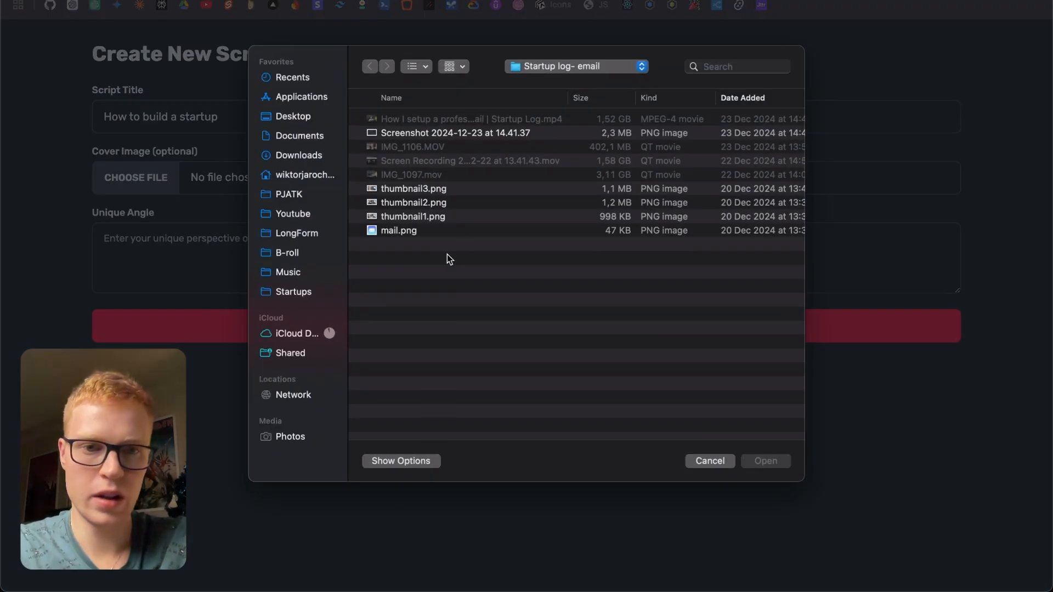
pyautogui.click(764, 461)
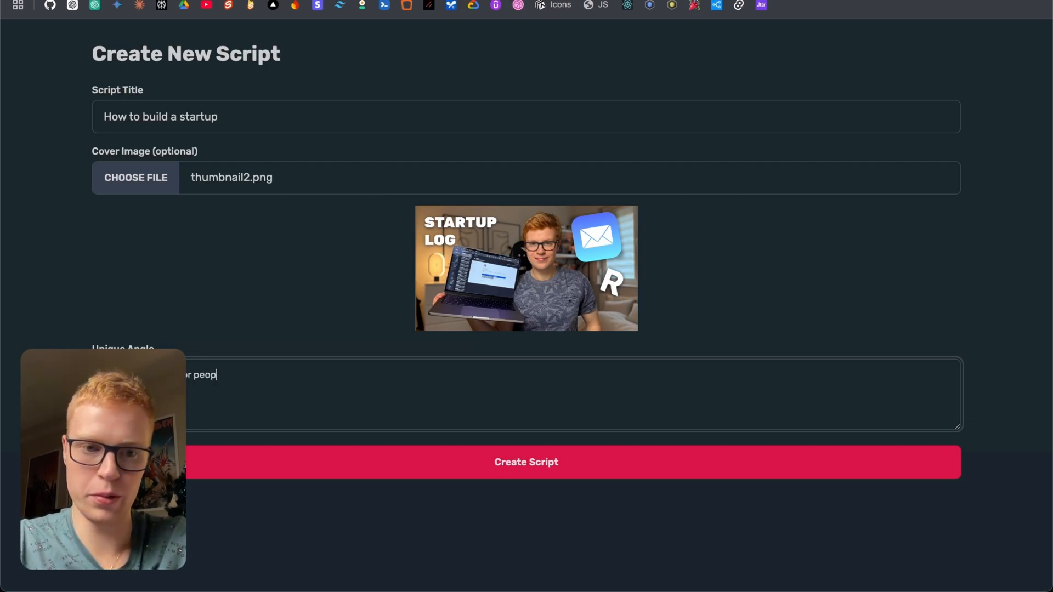
pyautogui.click(526, 462)
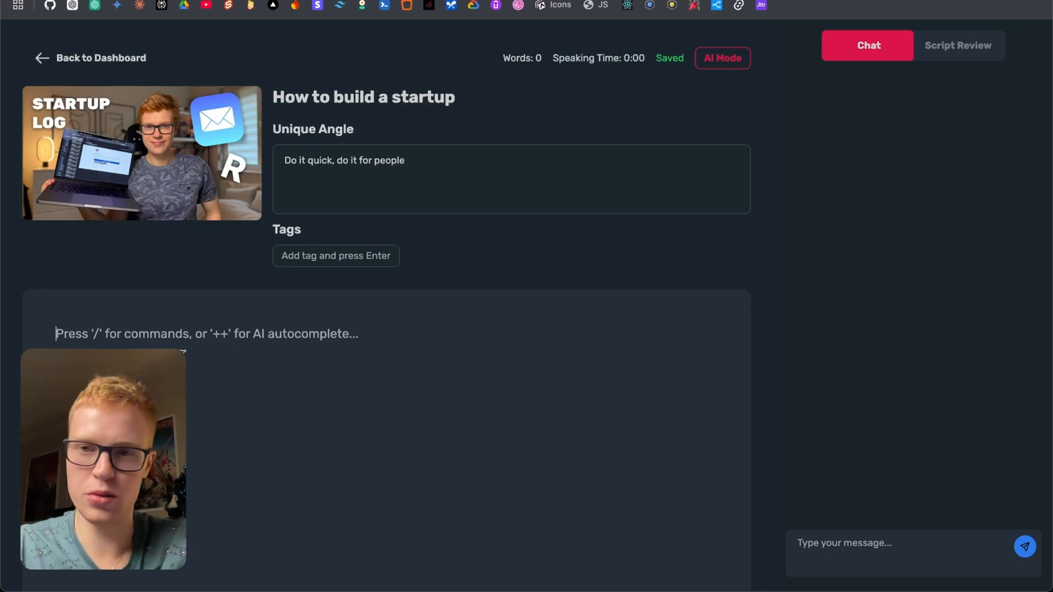
pyautogui.moveTo(481, 321)
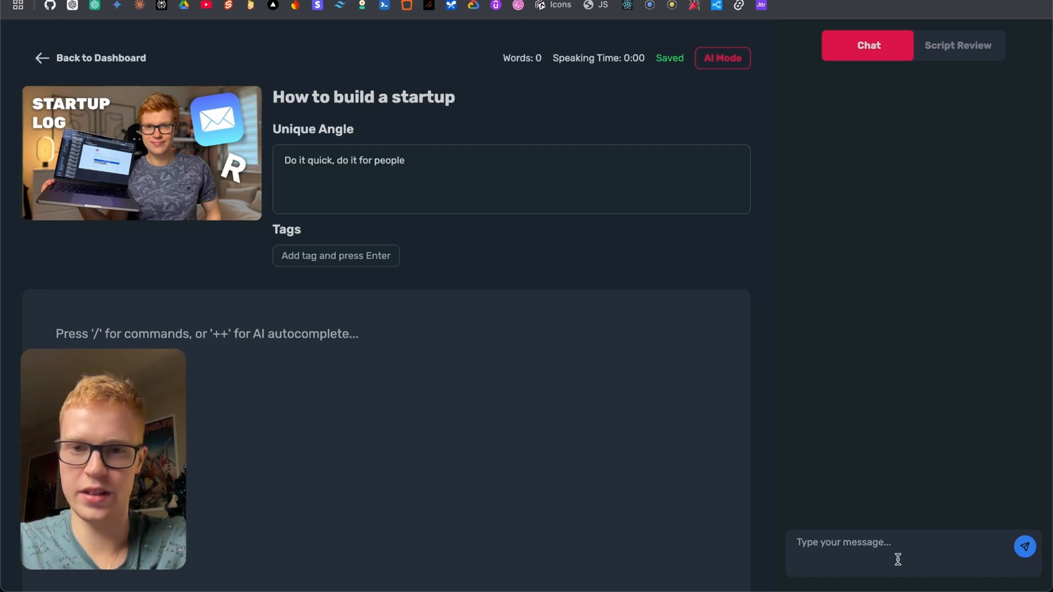
# Have the AI chat generate an intro and insert it into the script.
pyautogui.write('Generate an intr')
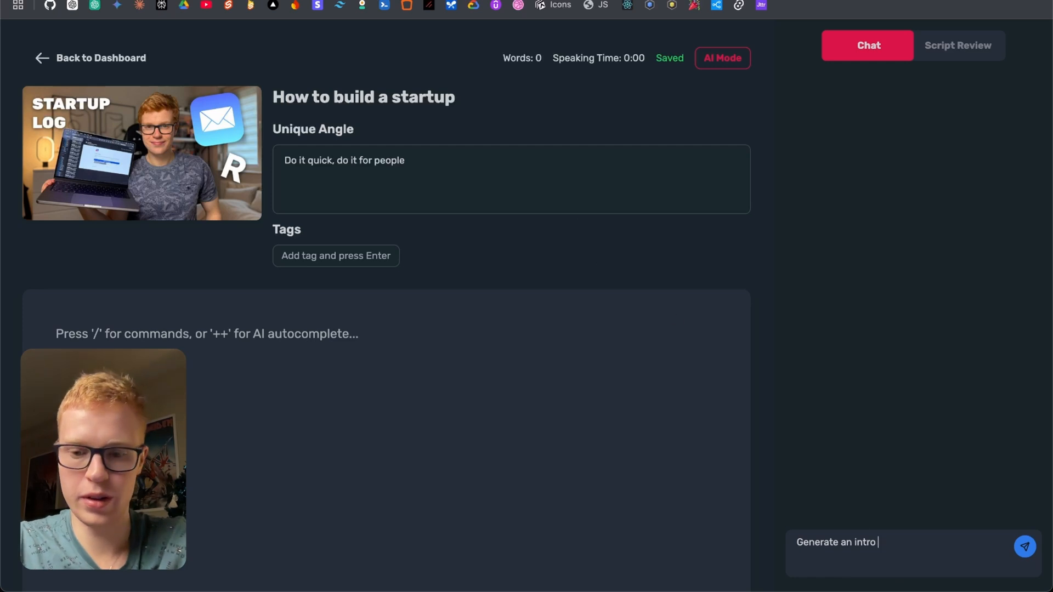
pyautogui.write('on')
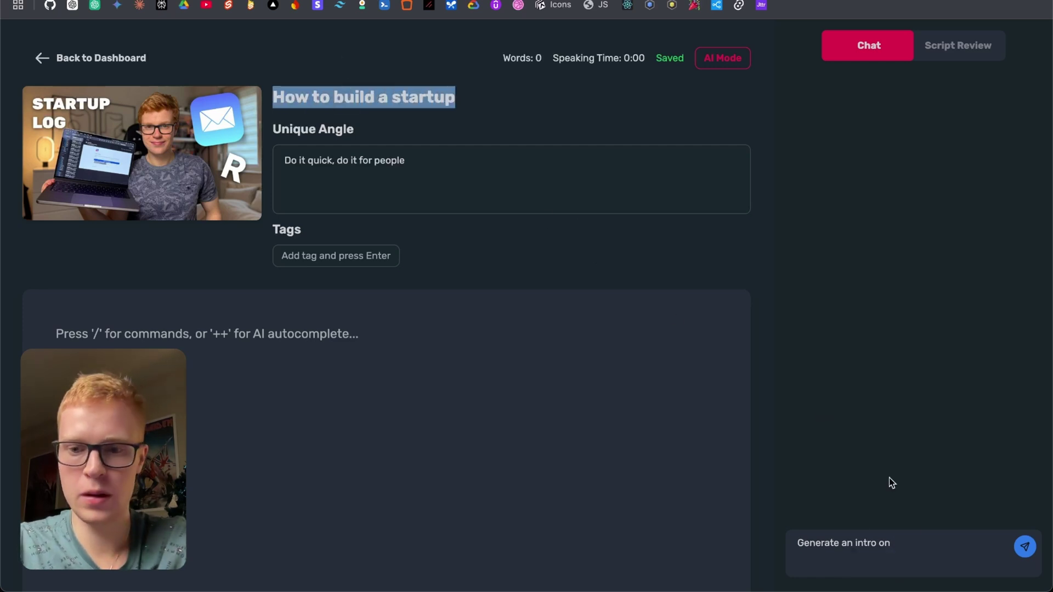
pyautogui.click(1024, 546)
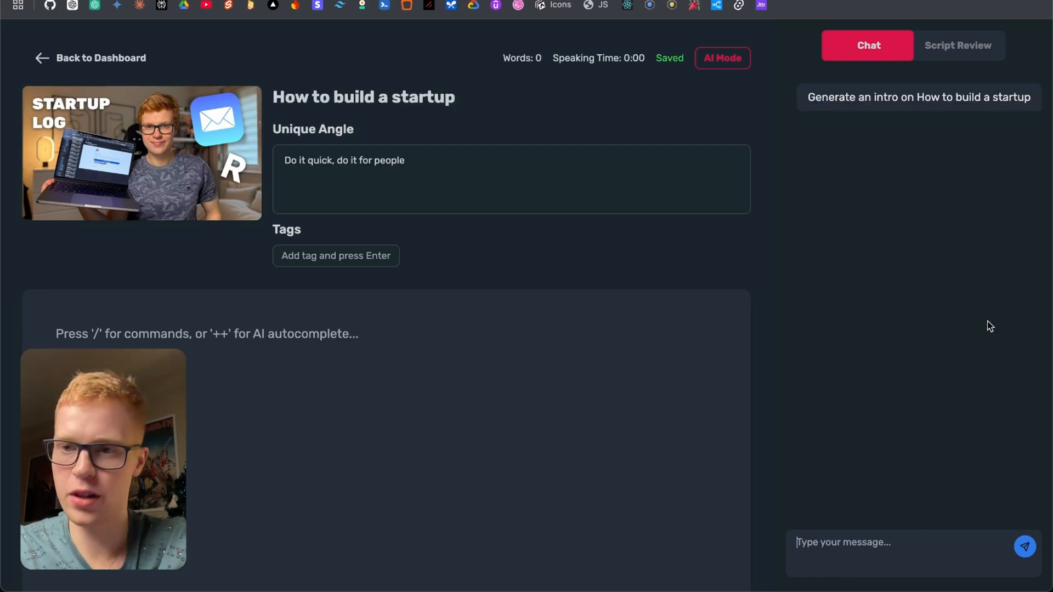
pyautogui.click(918, 96)
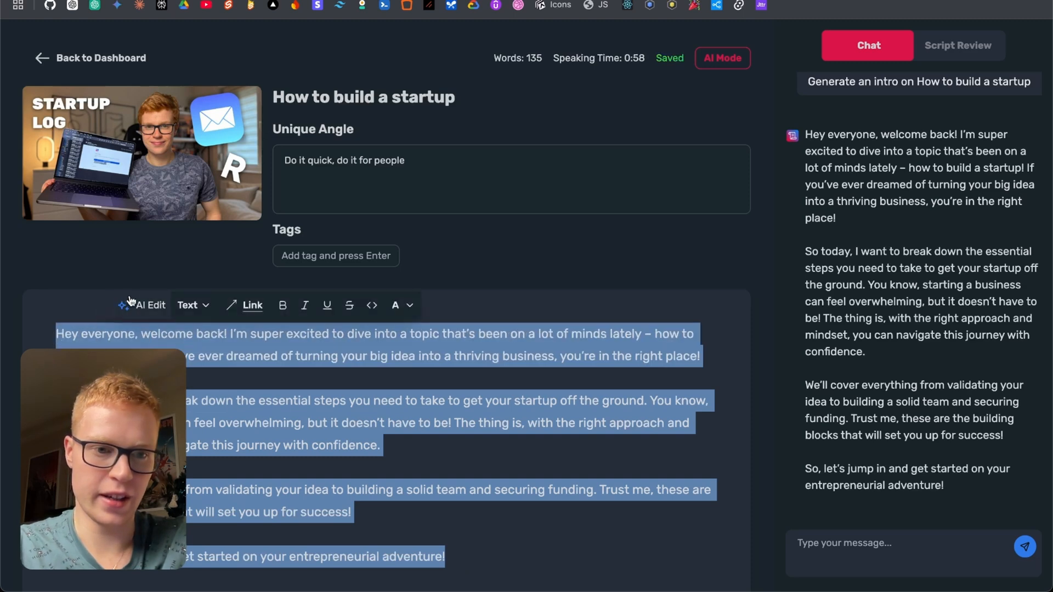
# Add a short friend's story to the intro with AI Edit.
pyautogui.click(141, 305)
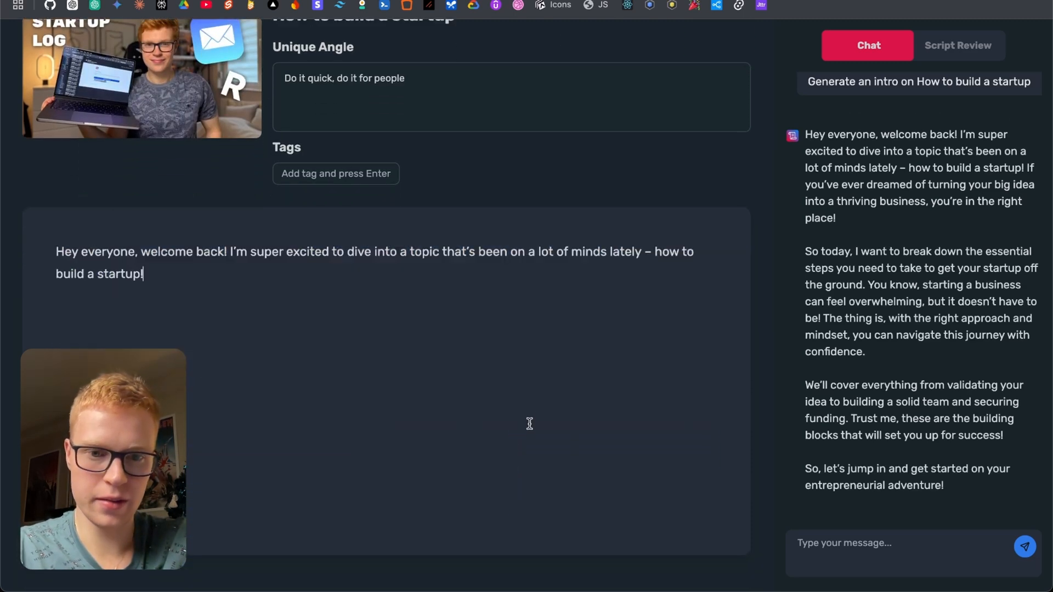
pyautogui.write("If you've ever dreamed of turning your big idea into a thriving business, you're in the right place!")
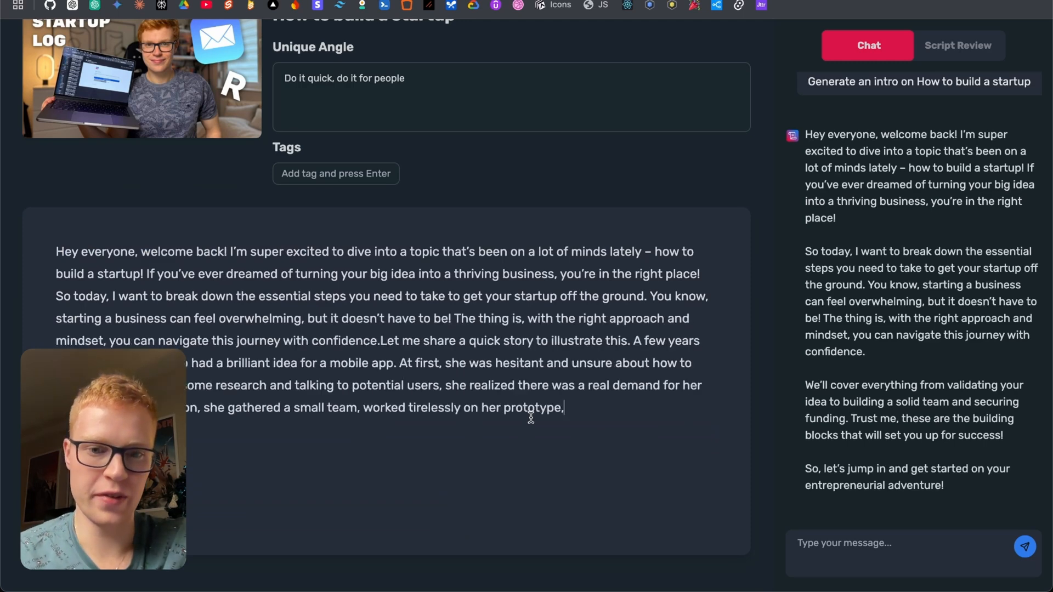
pyautogui.scroll(-3)
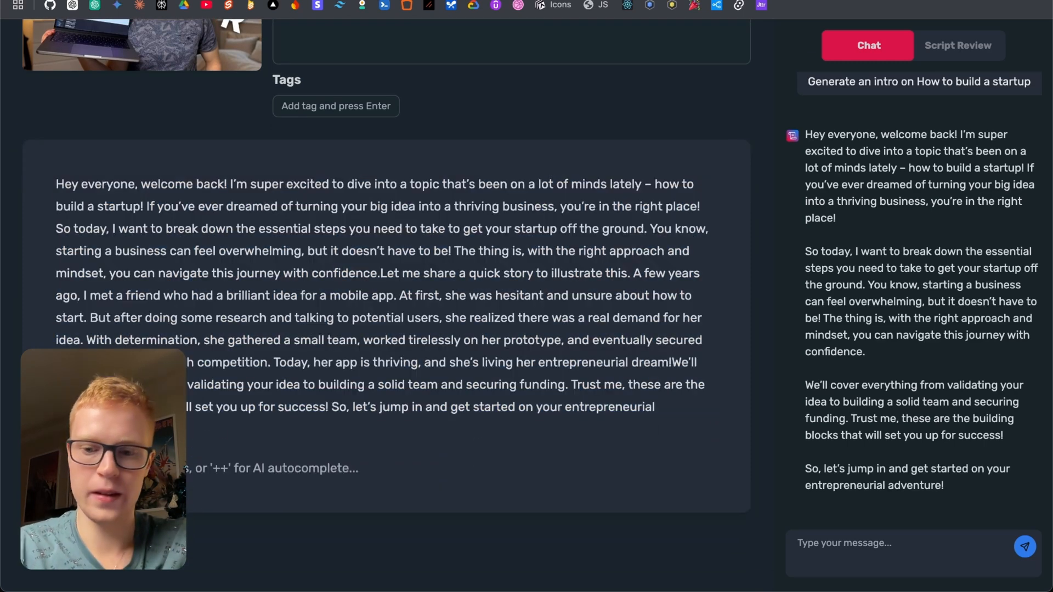
pyautogui.scroll(-3)
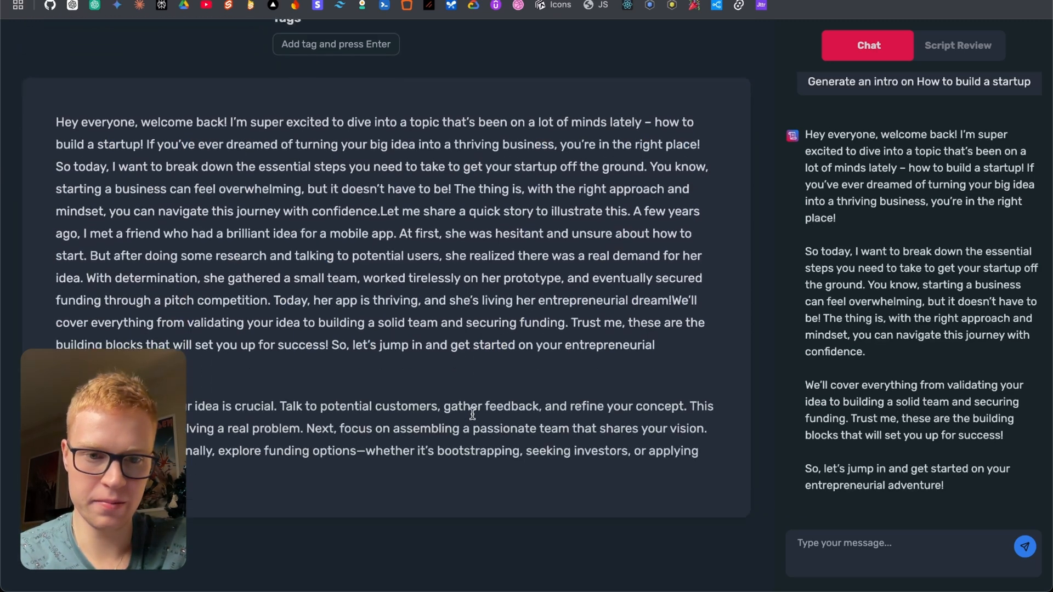
pyautogui.scroll(3)
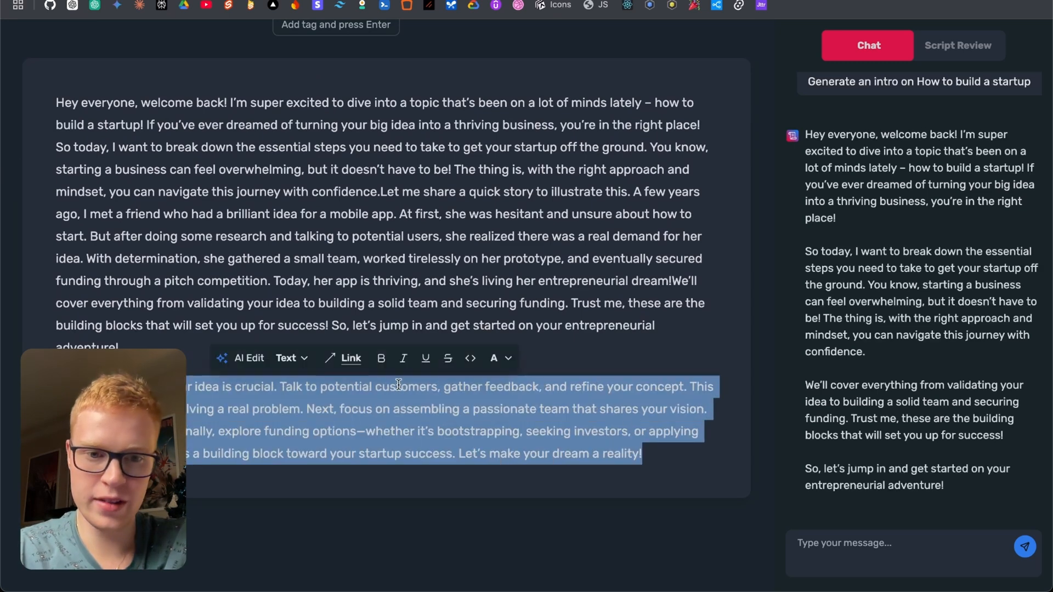
# Make the closing paragraph humorous with AI Edit, then switch to Script Review.
pyautogui.click(239, 357)
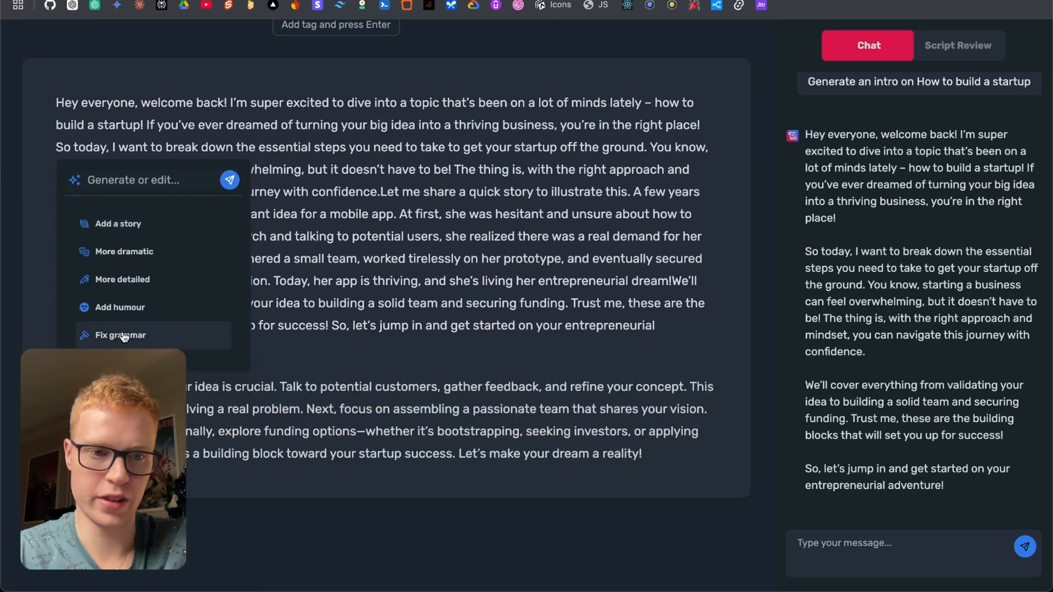
pyautogui.click(119, 335)
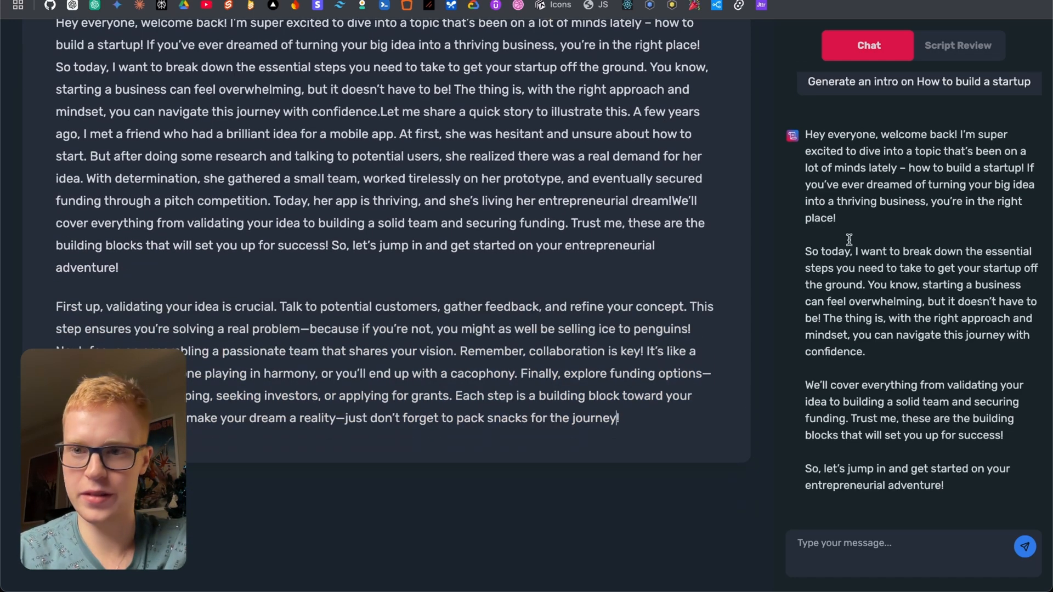
pyautogui.click(957, 45)
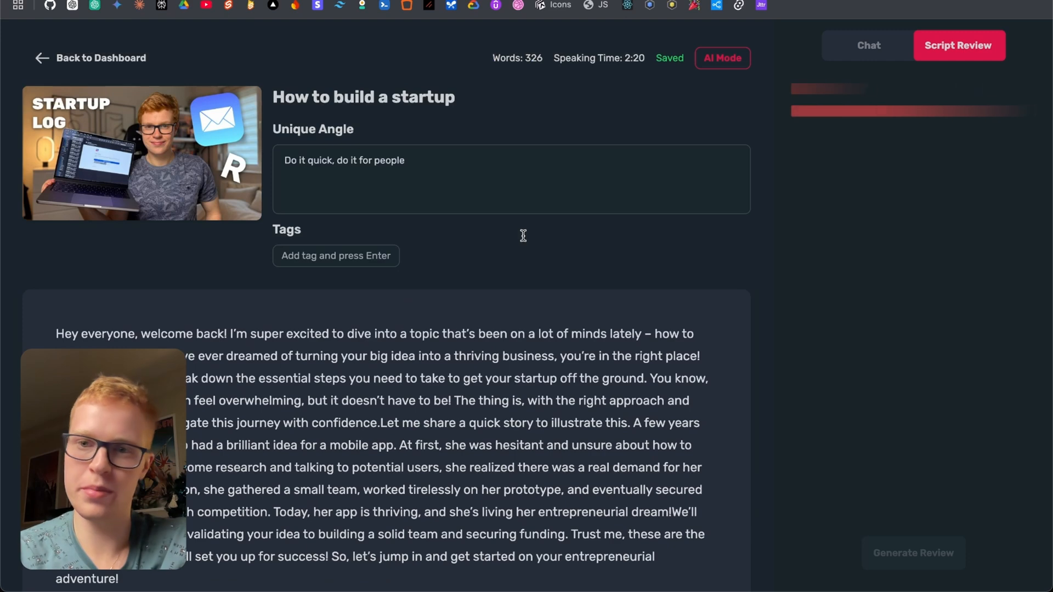
pyautogui.moveTo(955, 193)
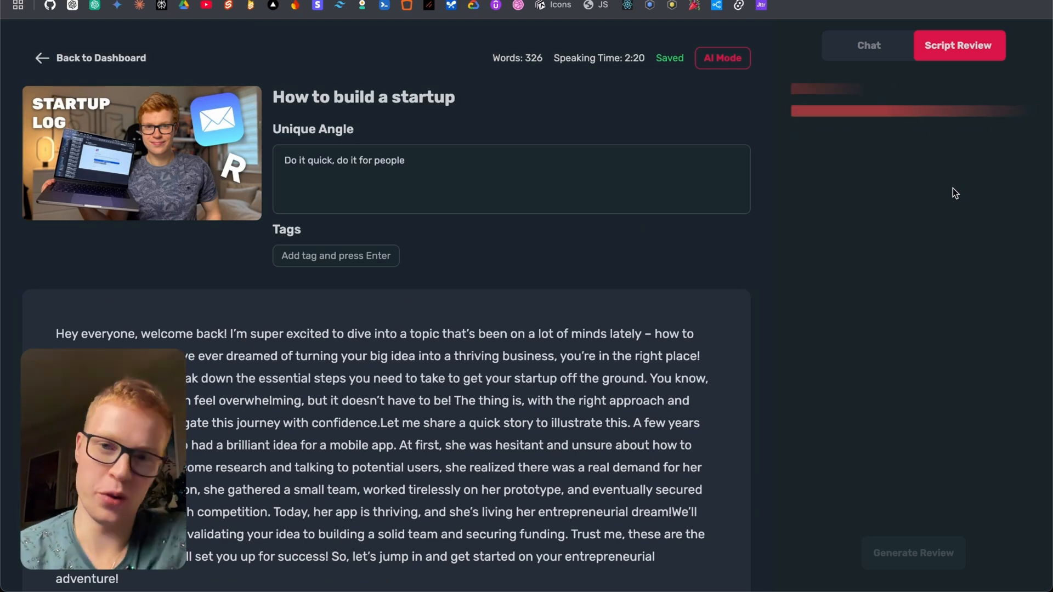
# Generate a script review critiquing structure and language, and enter a Startup tag.
pyautogui.click(913, 553)
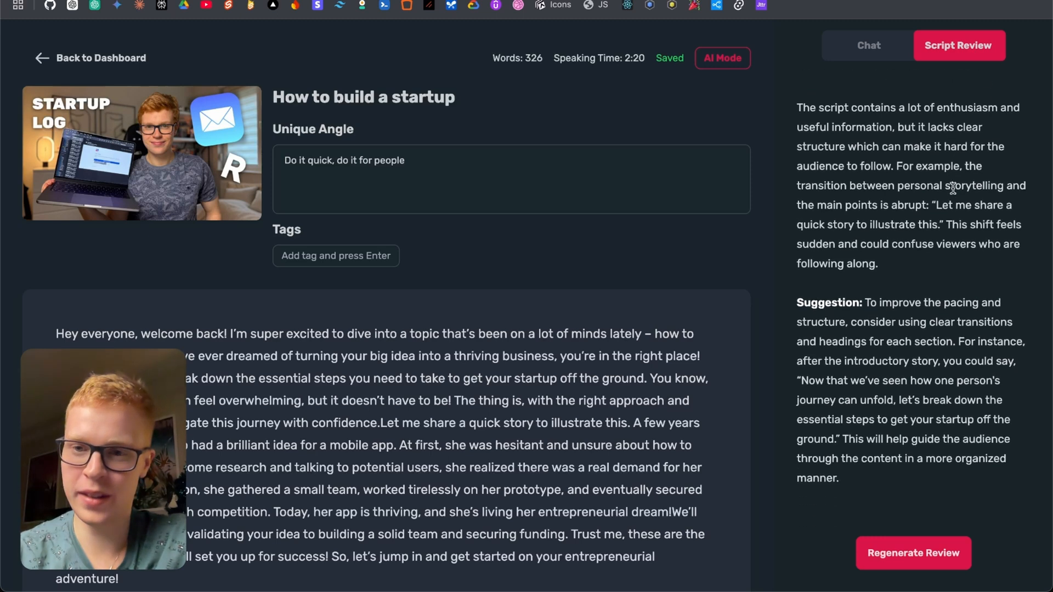
pyautogui.scroll(-3)
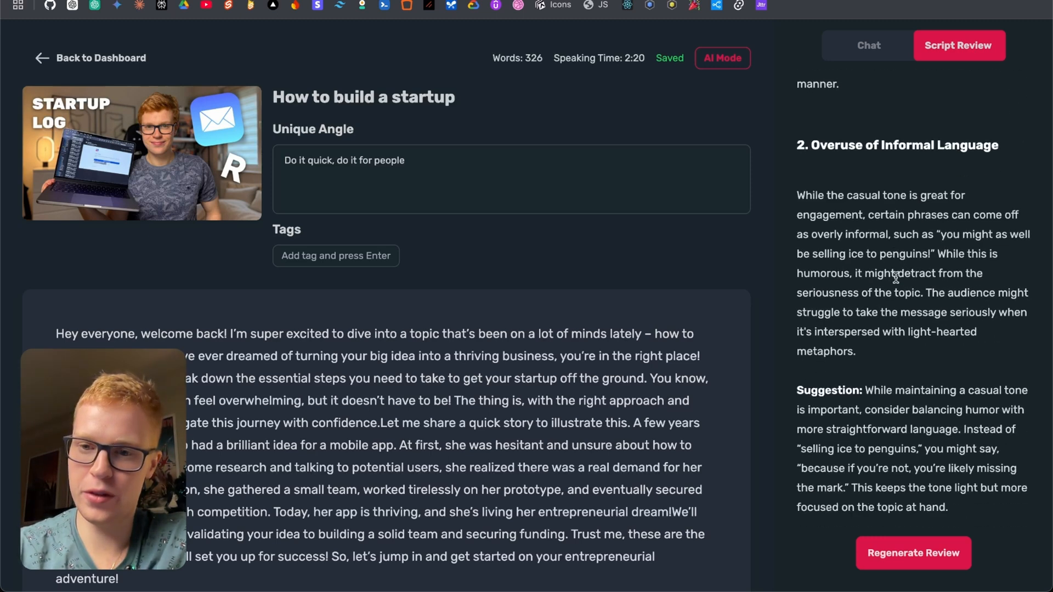
pyautogui.scroll(-3)
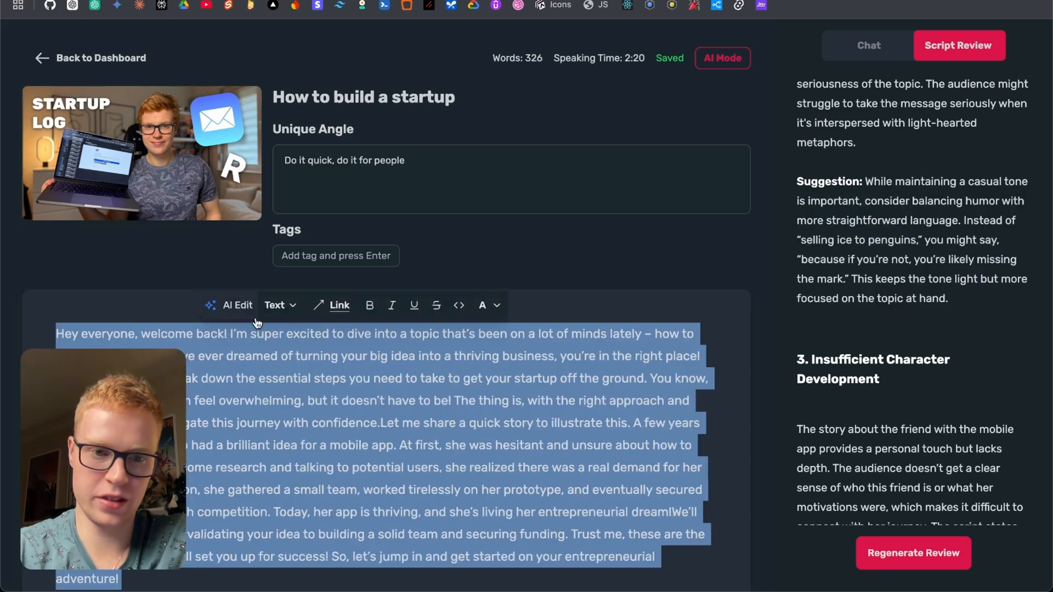
pyautogui.scroll(-3)
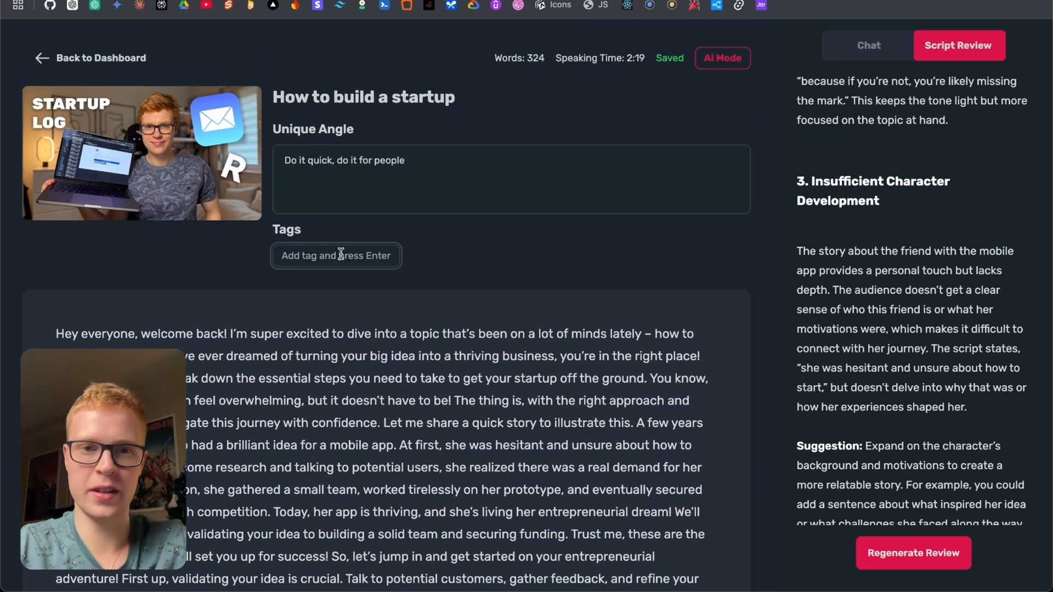
pyautogui.write('Statr')
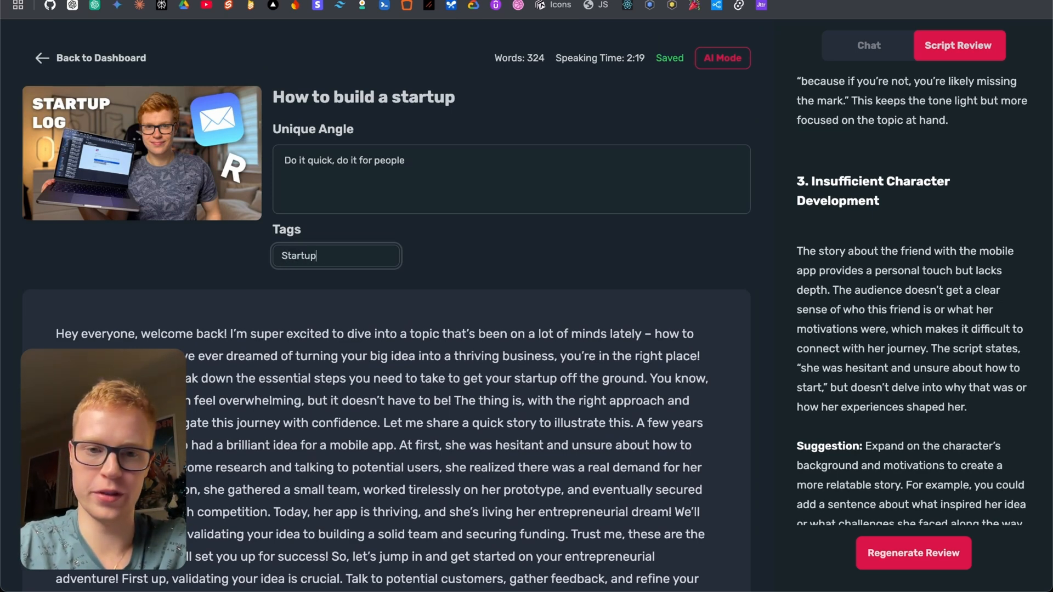
pyautogui.click(90, 58)
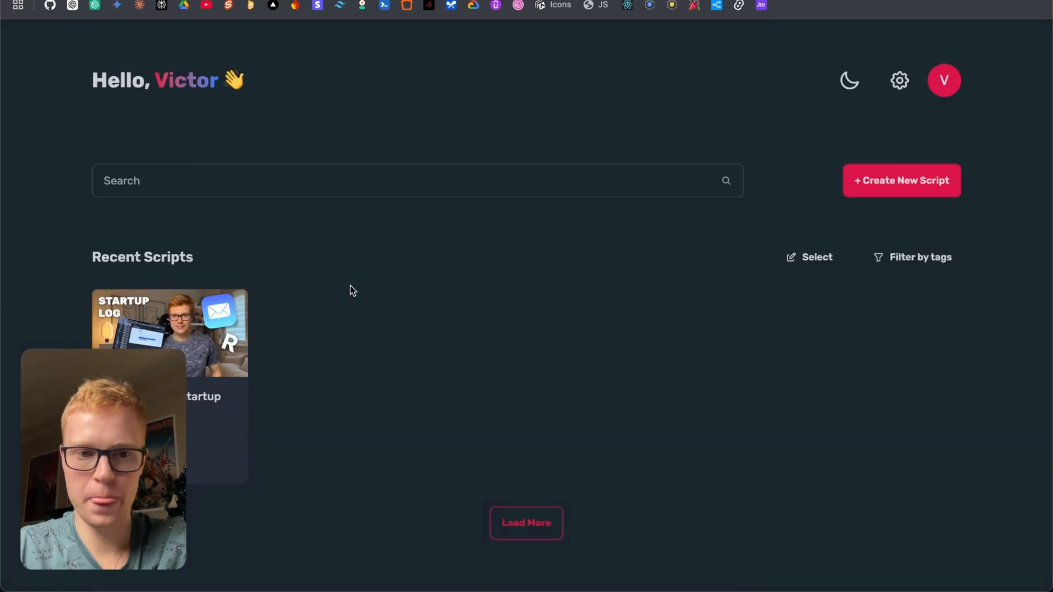
pyautogui.moveTo(922, 67)
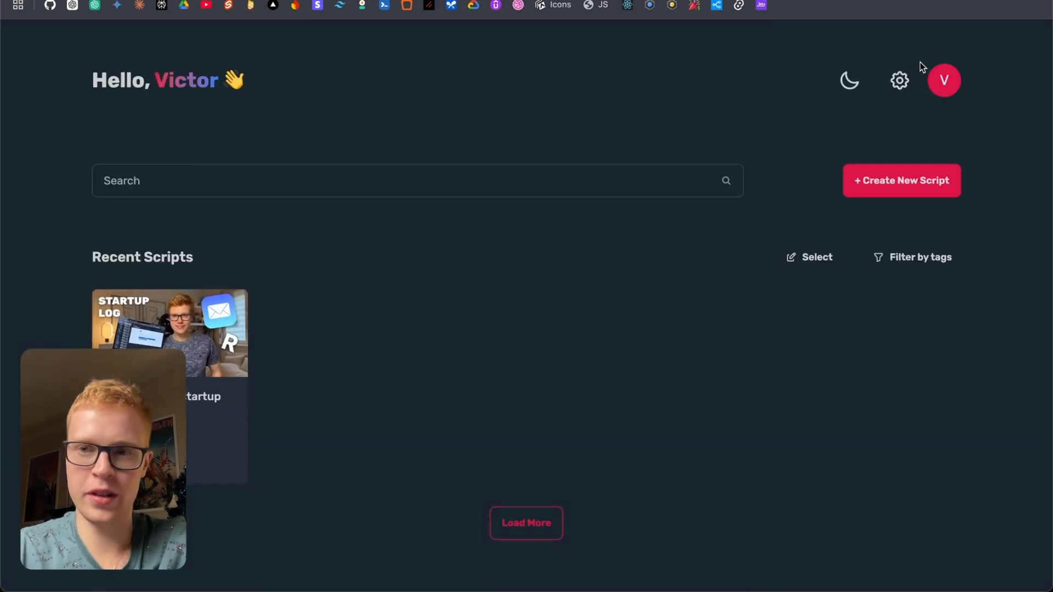
# View the channel style settings and account profile, then reopen the startup script.
pyautogui.click(900, 80)
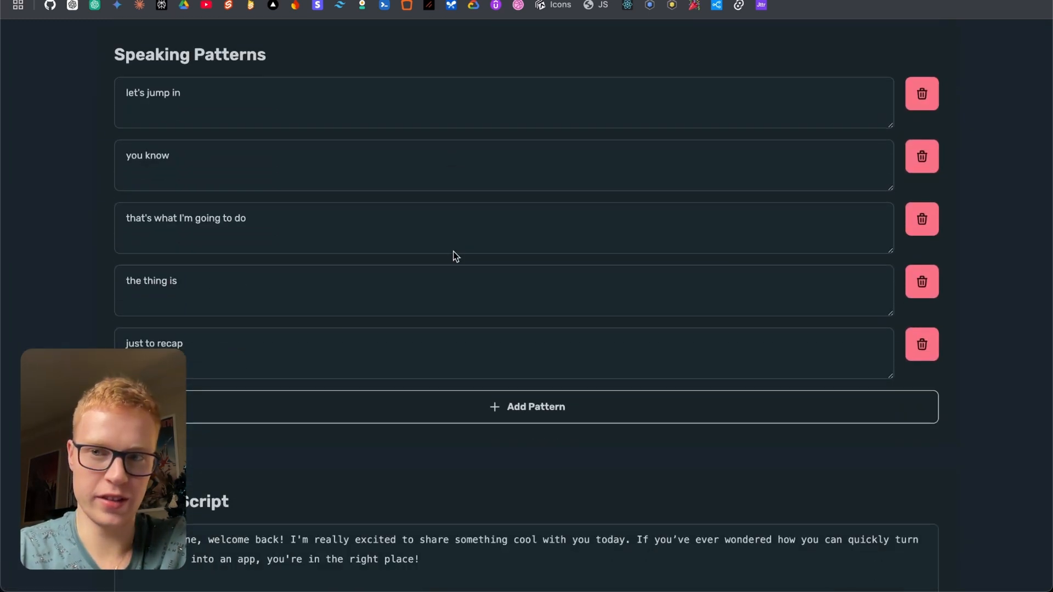
pyautogui.scroll(3)
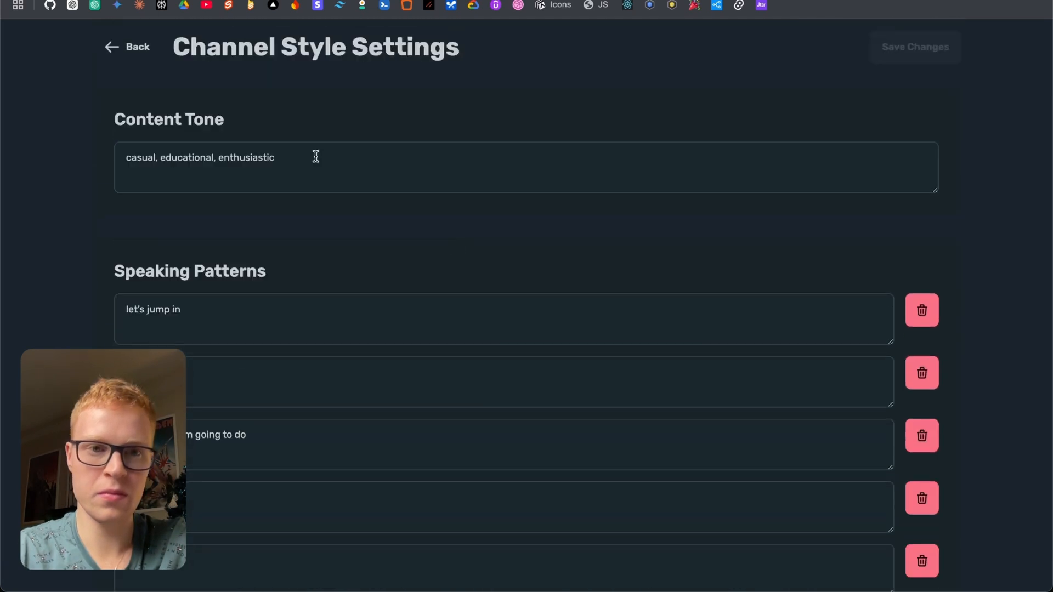
pyautogui.click(128, 47)
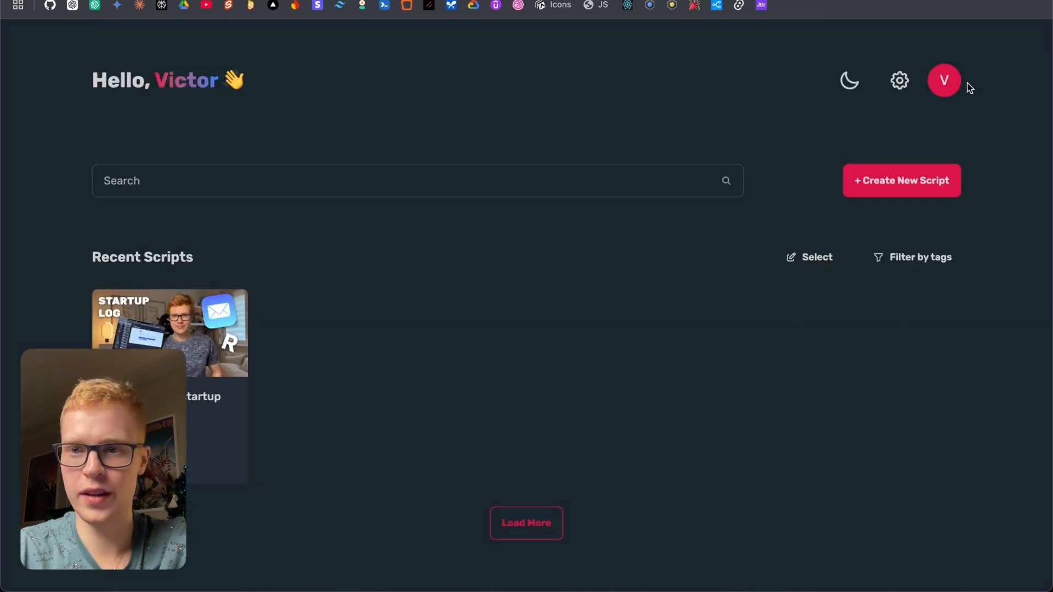
pyautogui.click(943, 80)
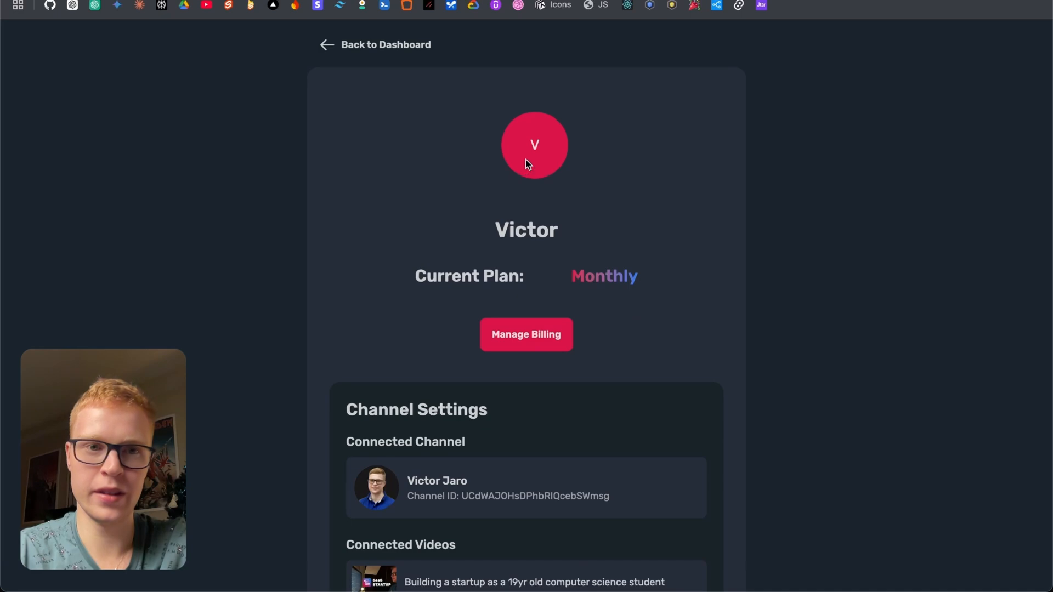
pyautogui.scroll(-3)
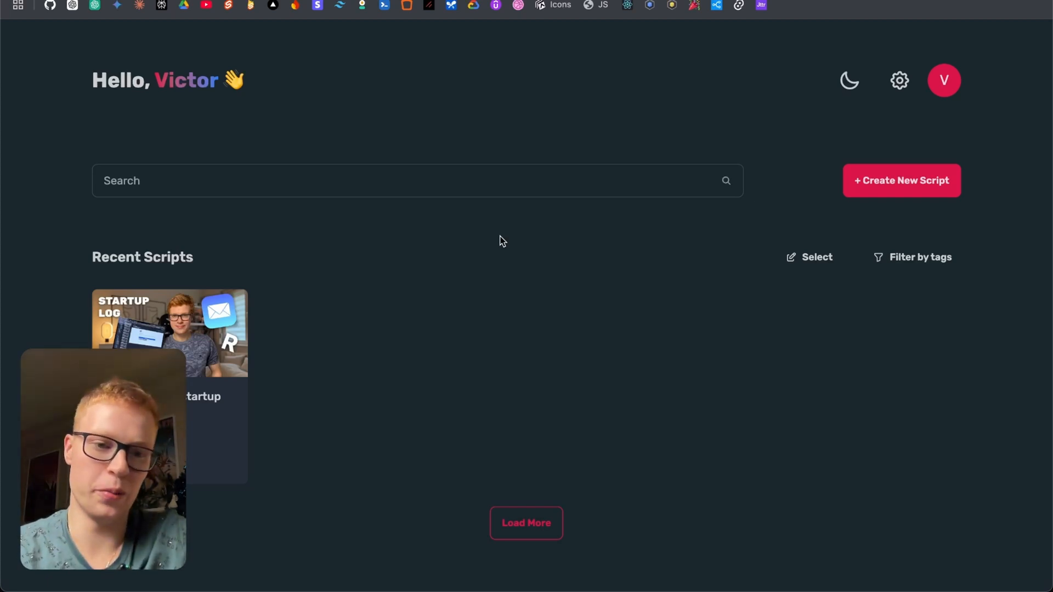
pyautogui.click(169, 332)
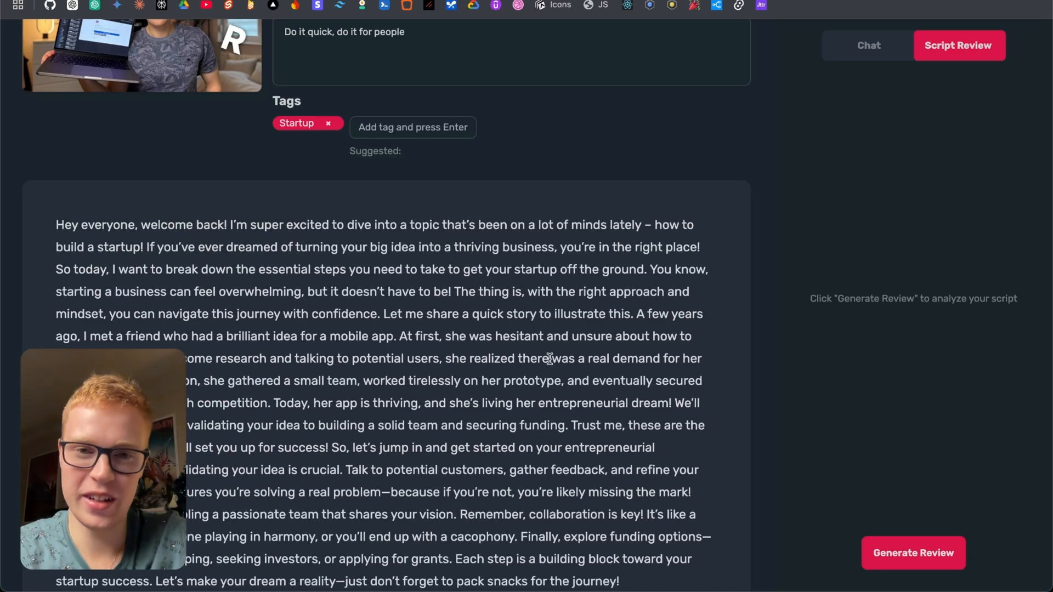
pyautogui.scroll(3)
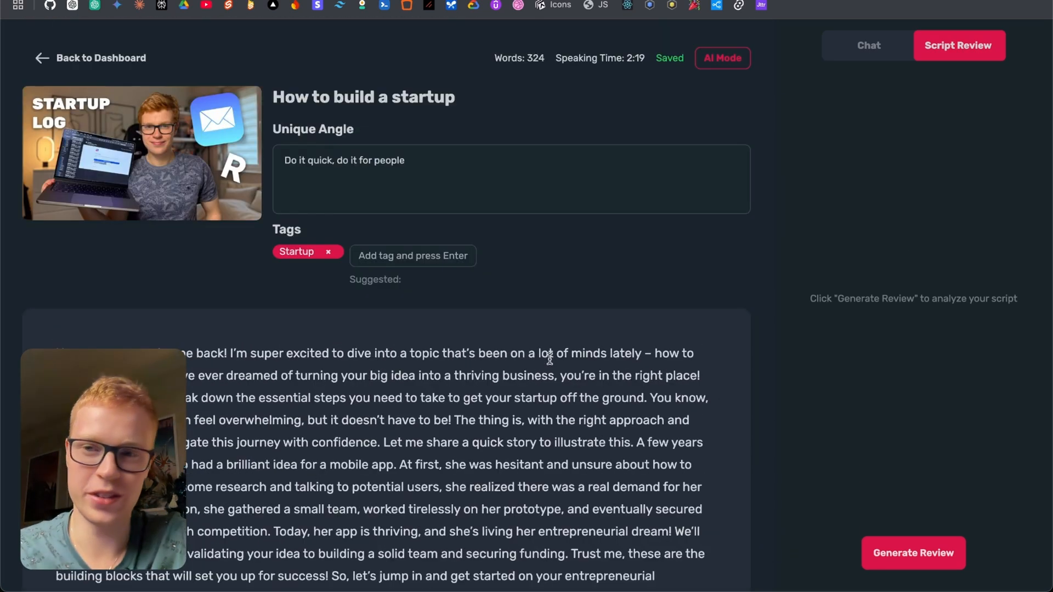
pyautogui.click(867, 45)
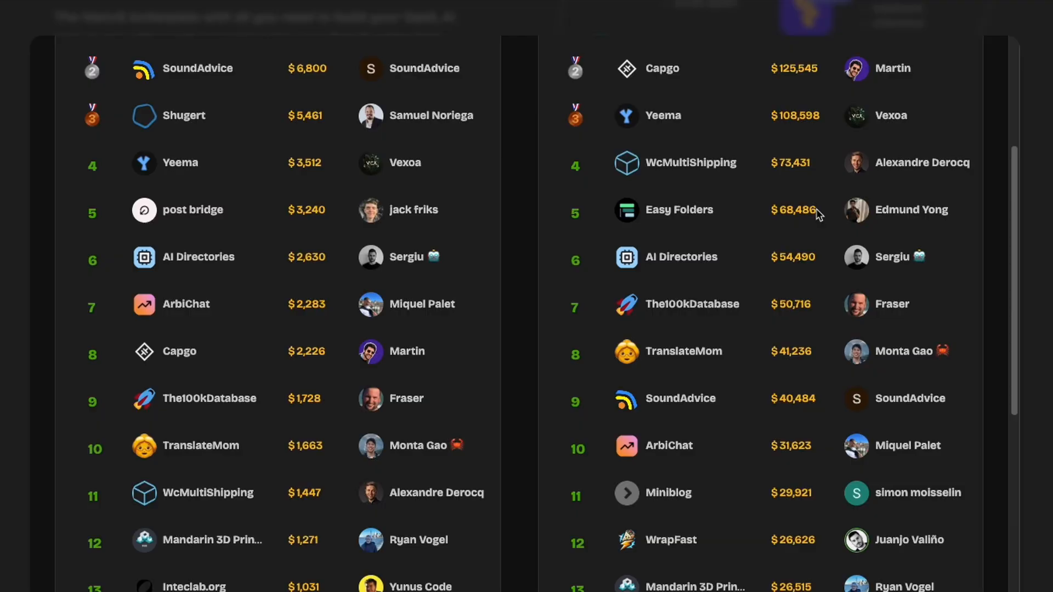
# Scroll through the startup revenue leaderboard and its founders.
pyautogui.scroll(-3)
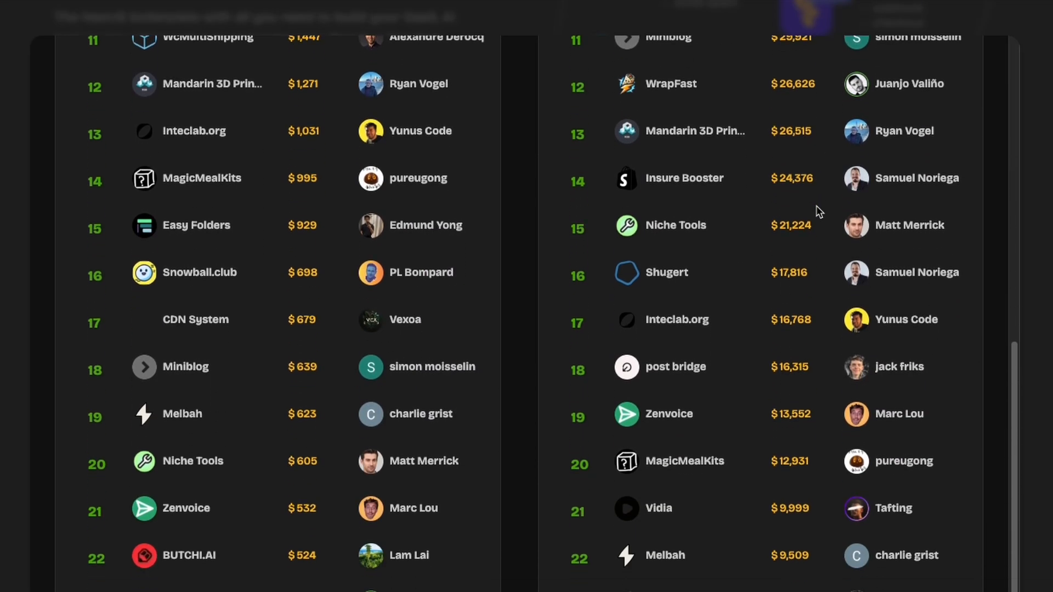
pyautogui.scroll(-3)
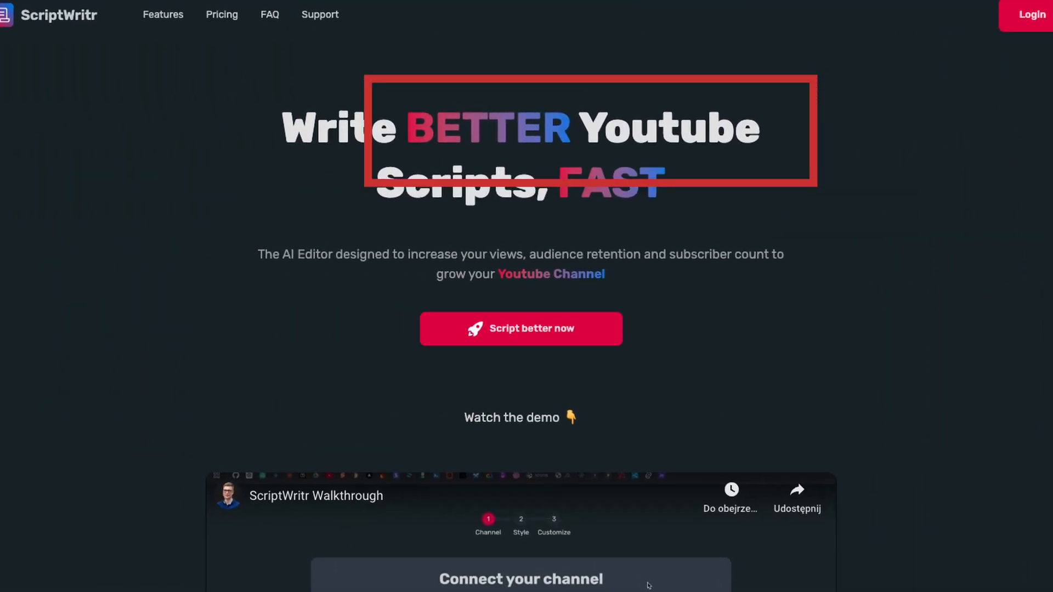
# Scroll down the ScriptWriter landing page hero and click within it.
pyautogui.scroll(-3)
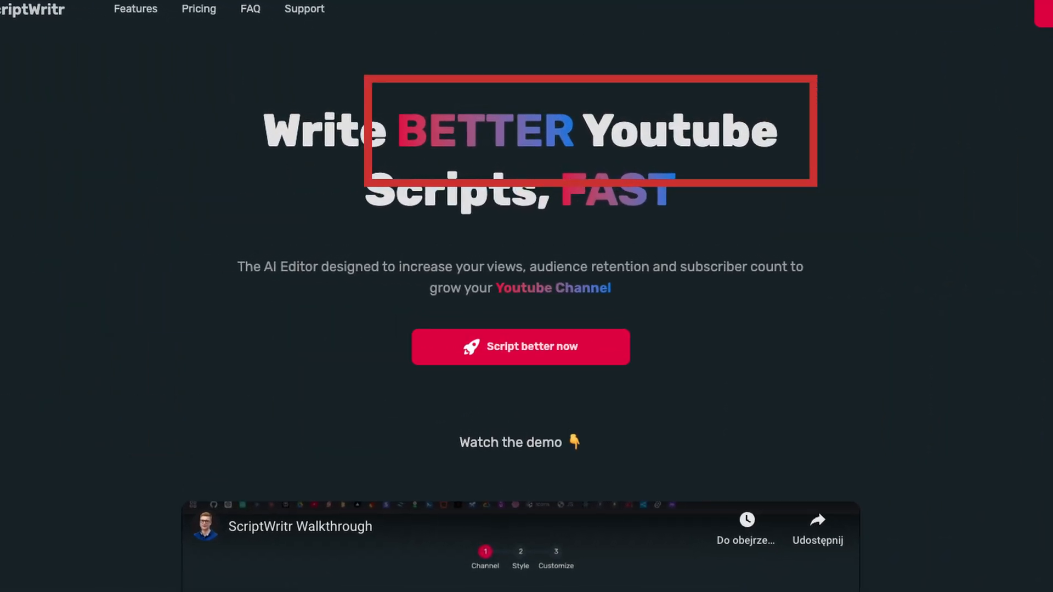
pyautogui.click(520, 346)
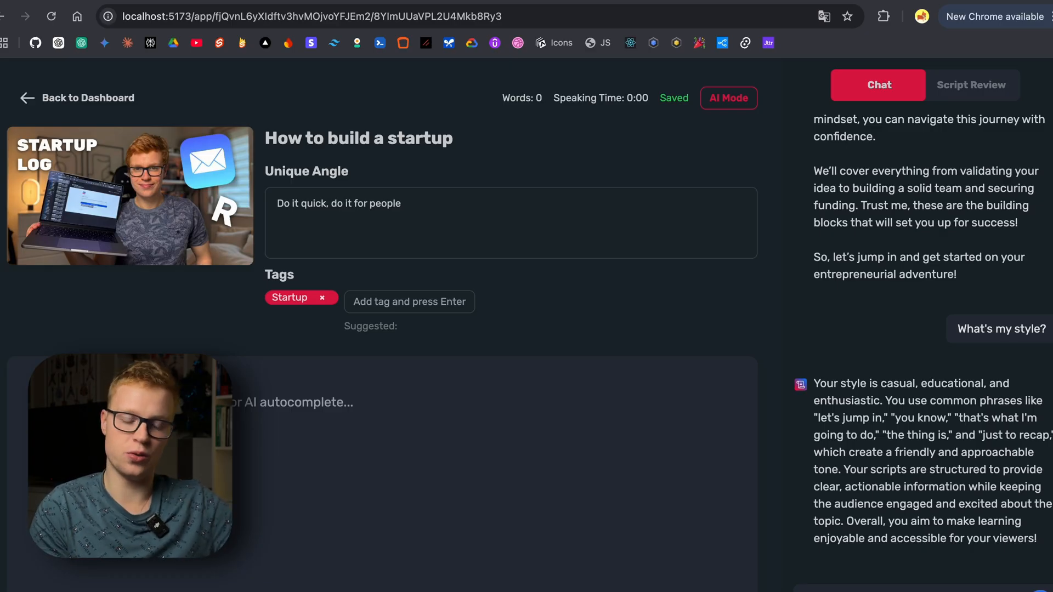
pyautogui.scroll(3)
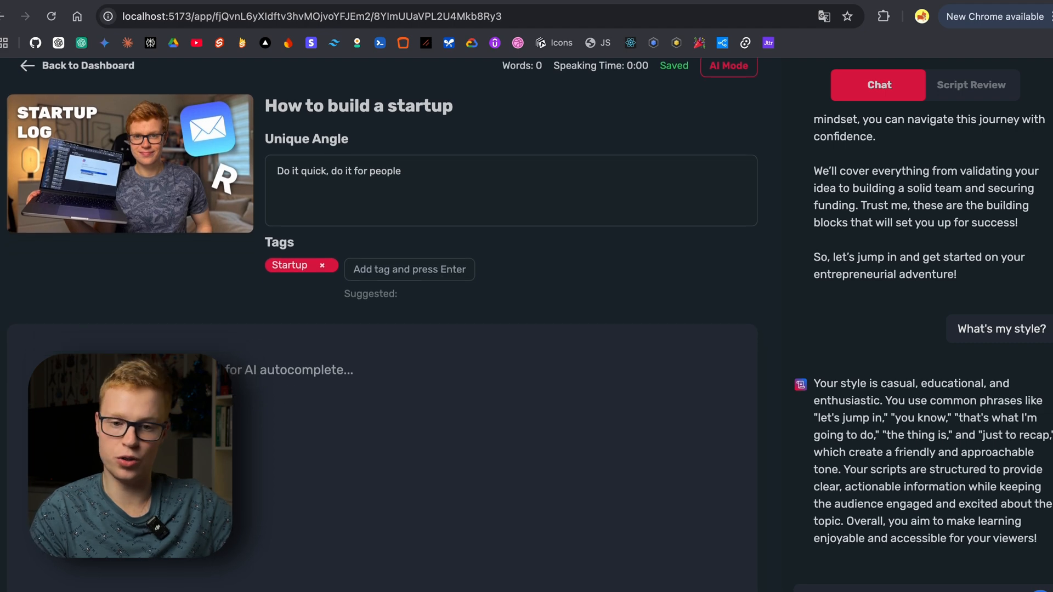
pyautogui.moveTo(582, 324)
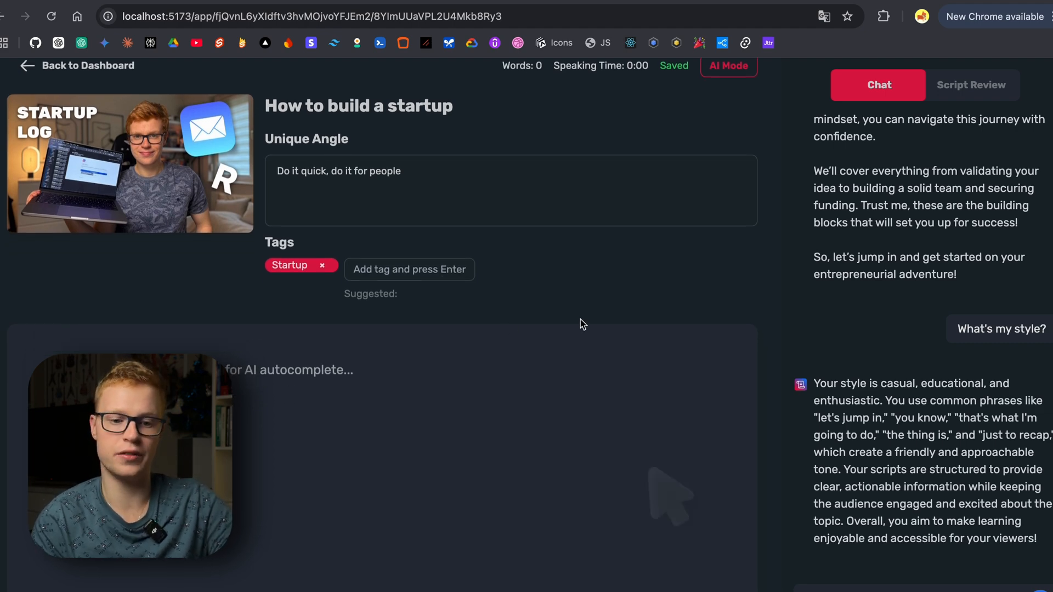
pyautogui.moveTo(436, 390)
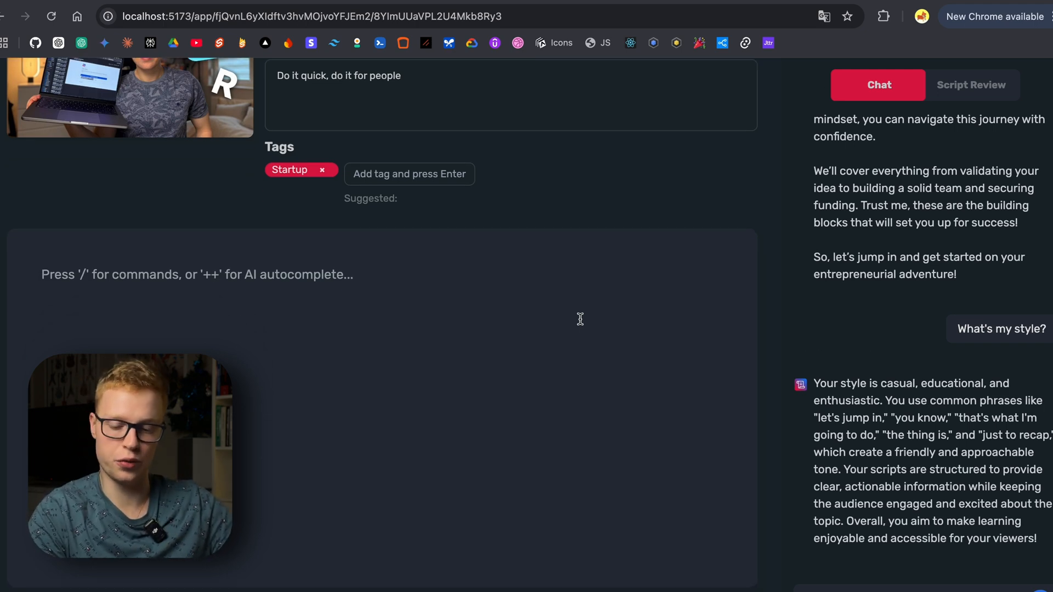
pyautogui.scroll(3)
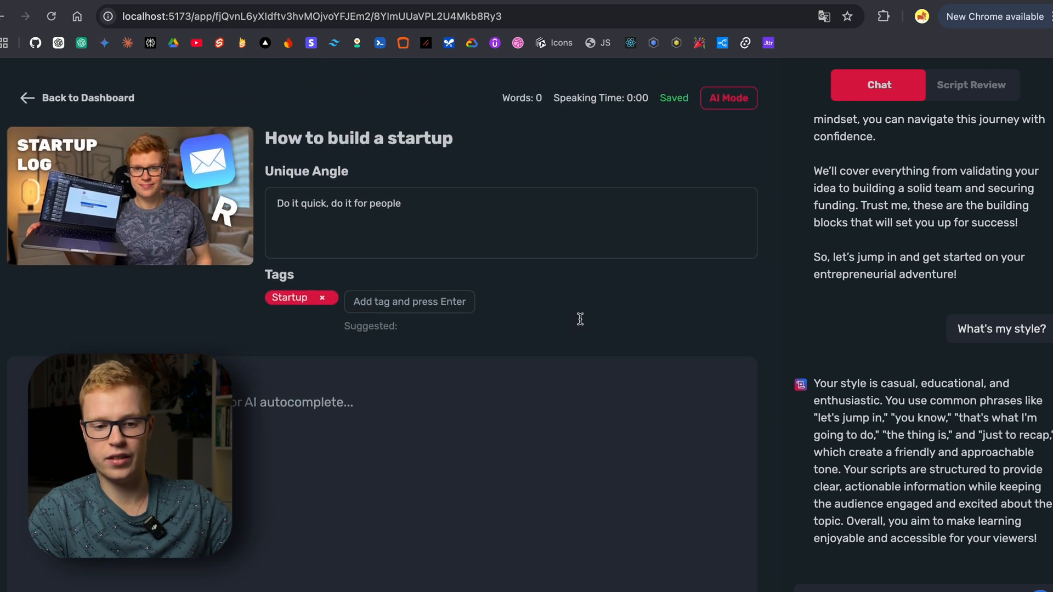
pyautogui.moveTo(582, 325)
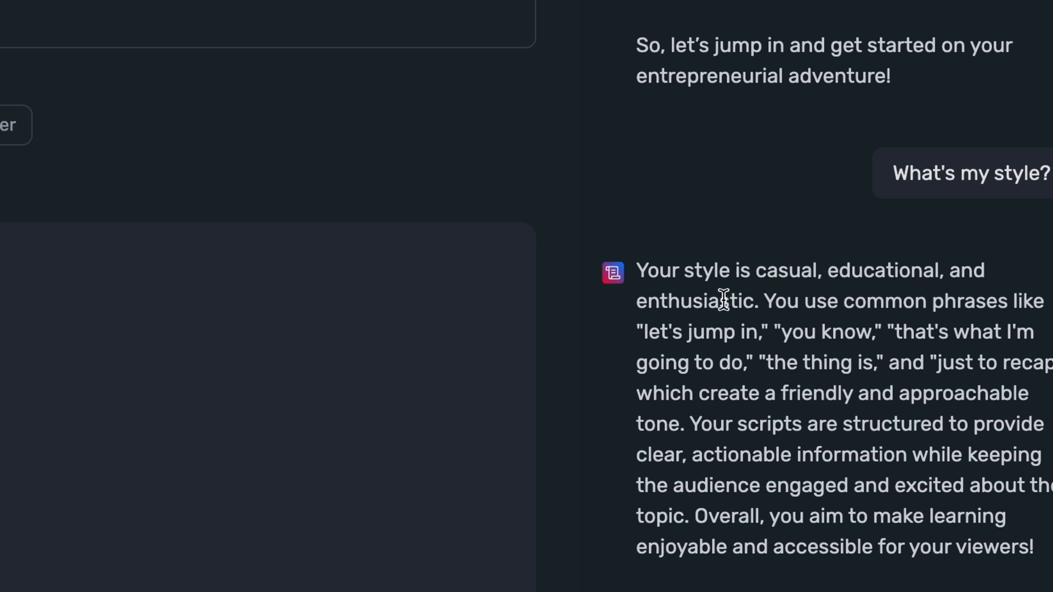
pyautogui.moveTo(691, 329)
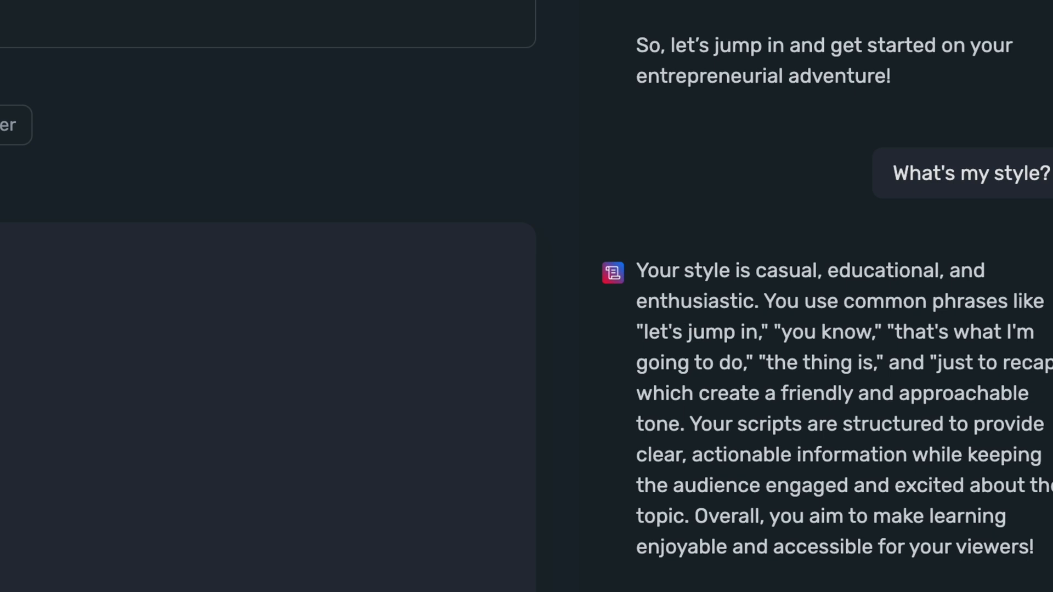
pyautogui.doubleClick(819, 332)
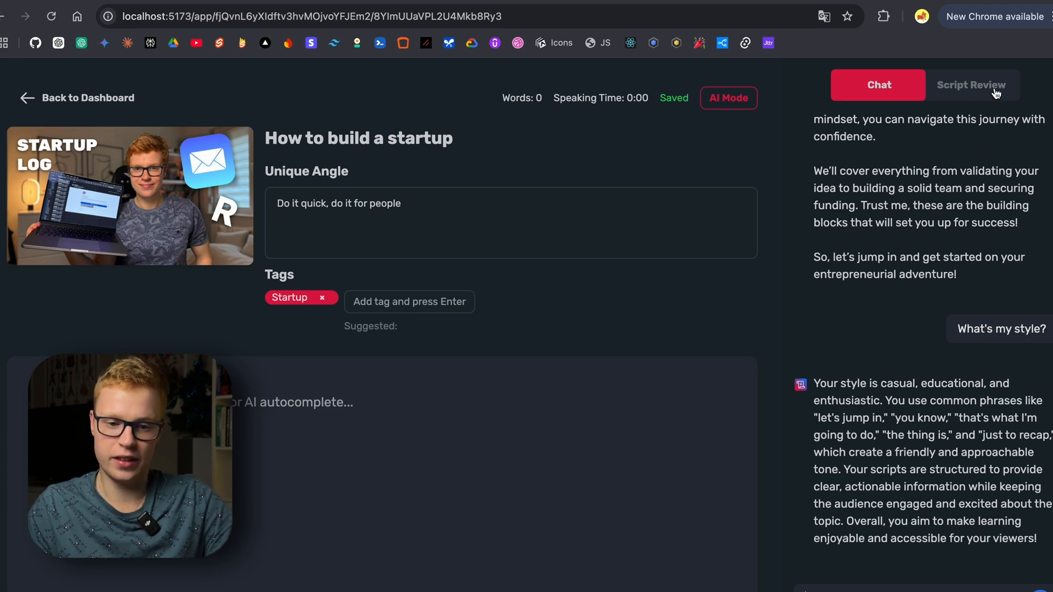
# Show the script review critiques in the side panel.
pyautogui.click(972, 84)
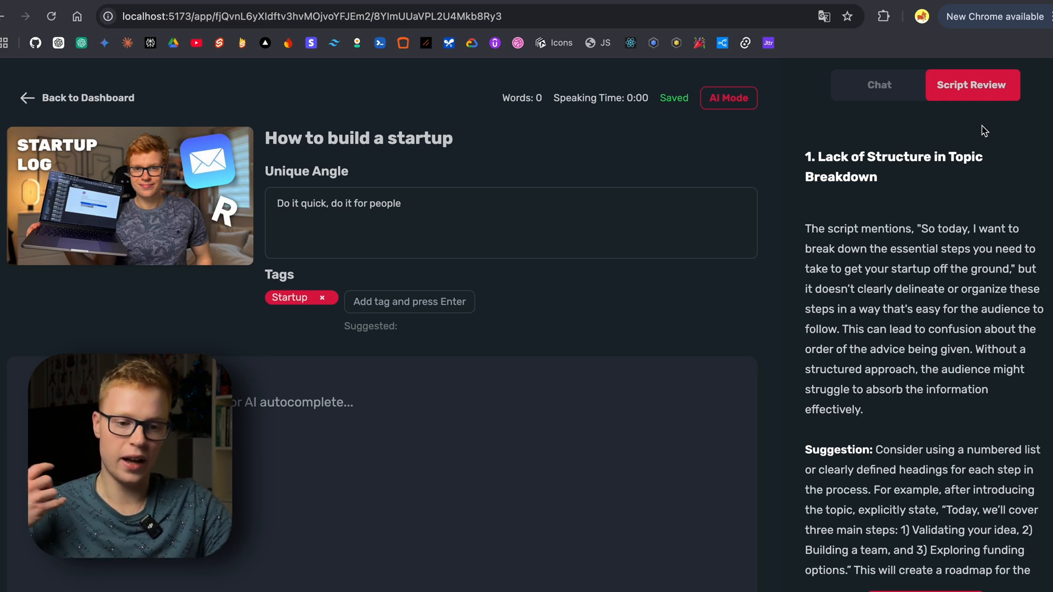
pyautogui.moveTo(902, 201)
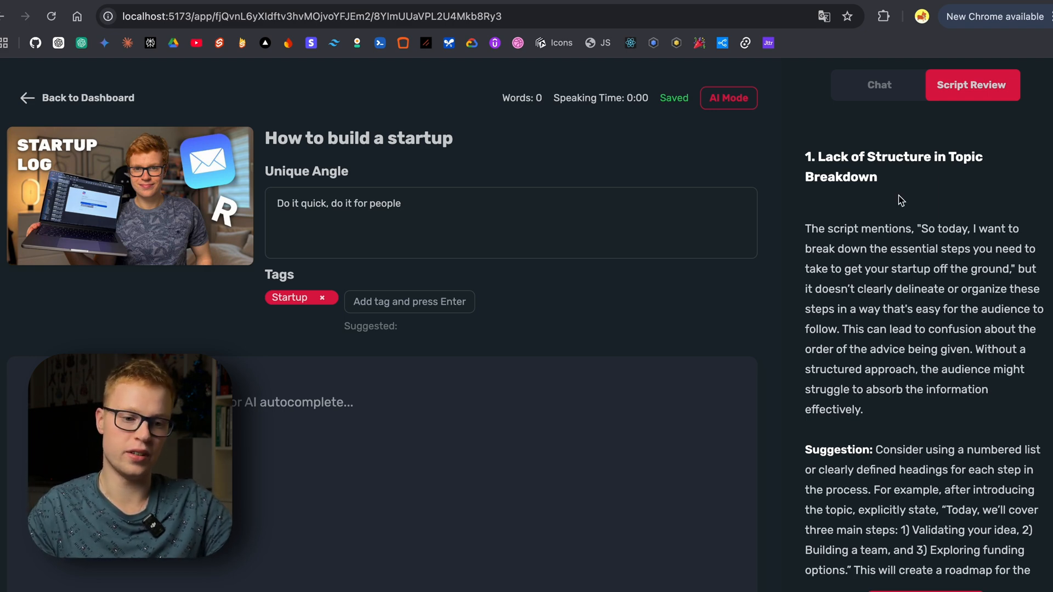
pyautogui.moveTo(77, 97)
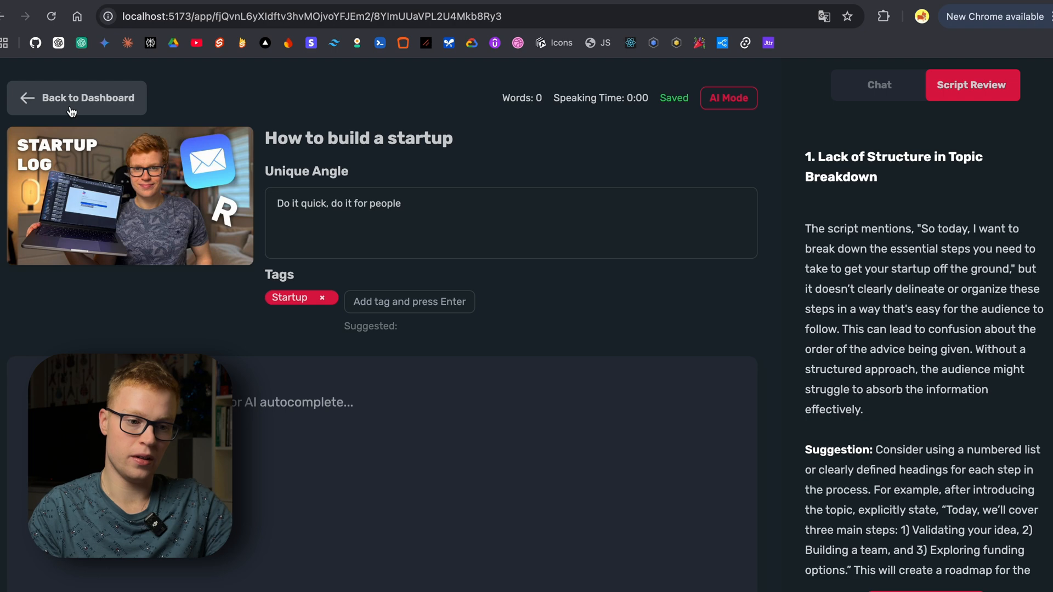